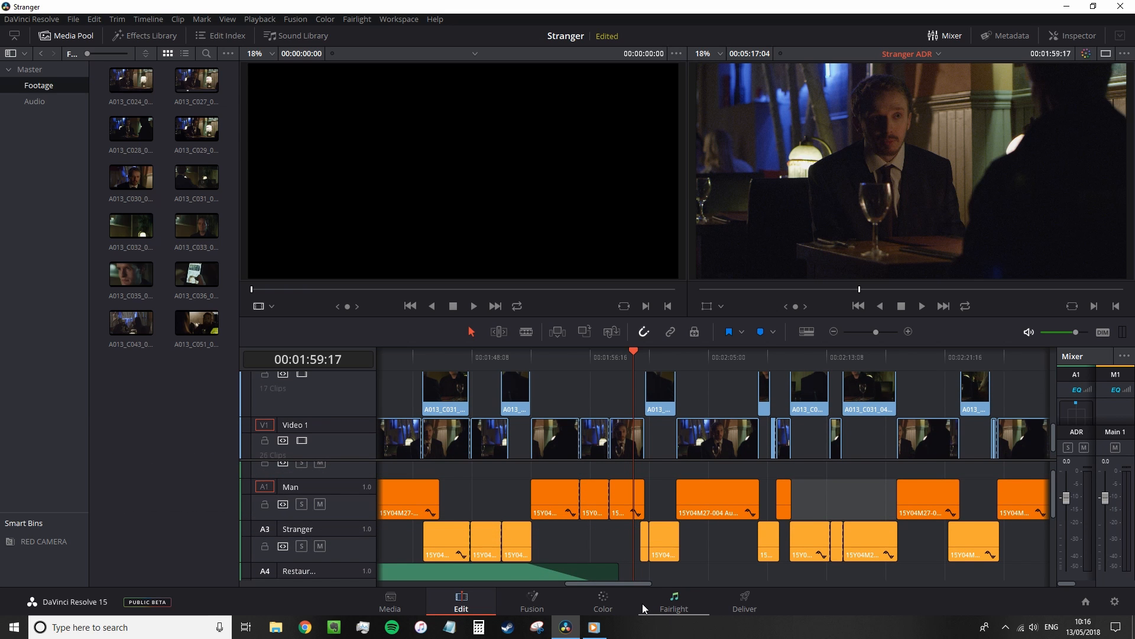
mouse_move(673, 601)
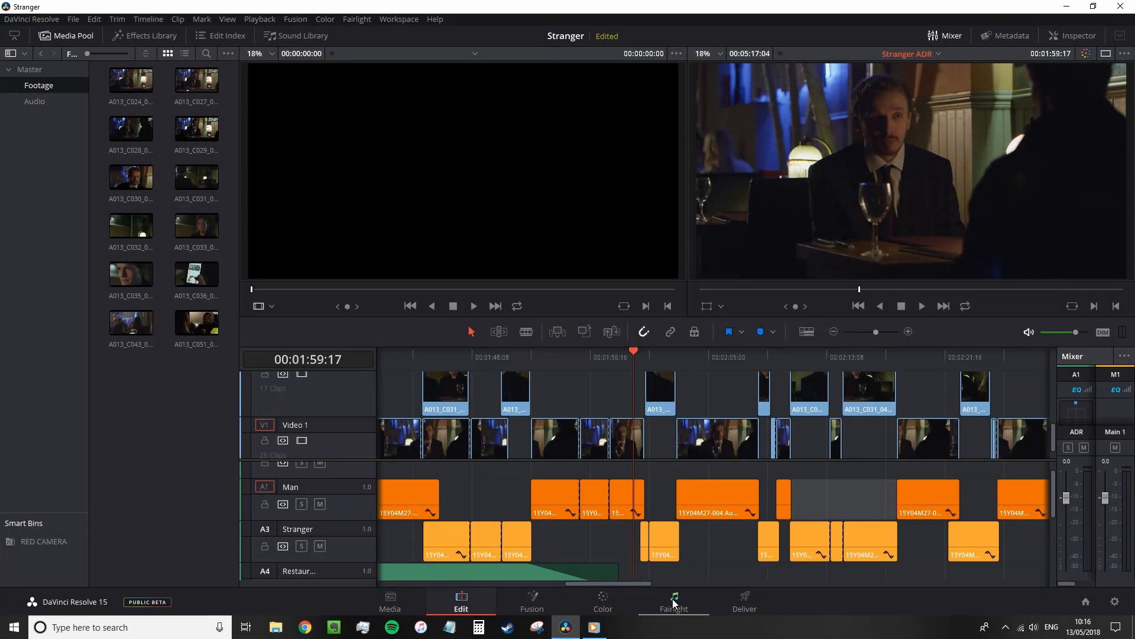
In the Fairlight Mixer, lower the Man and Stranger faders to 8.9 and 7.5
click(673, 599)
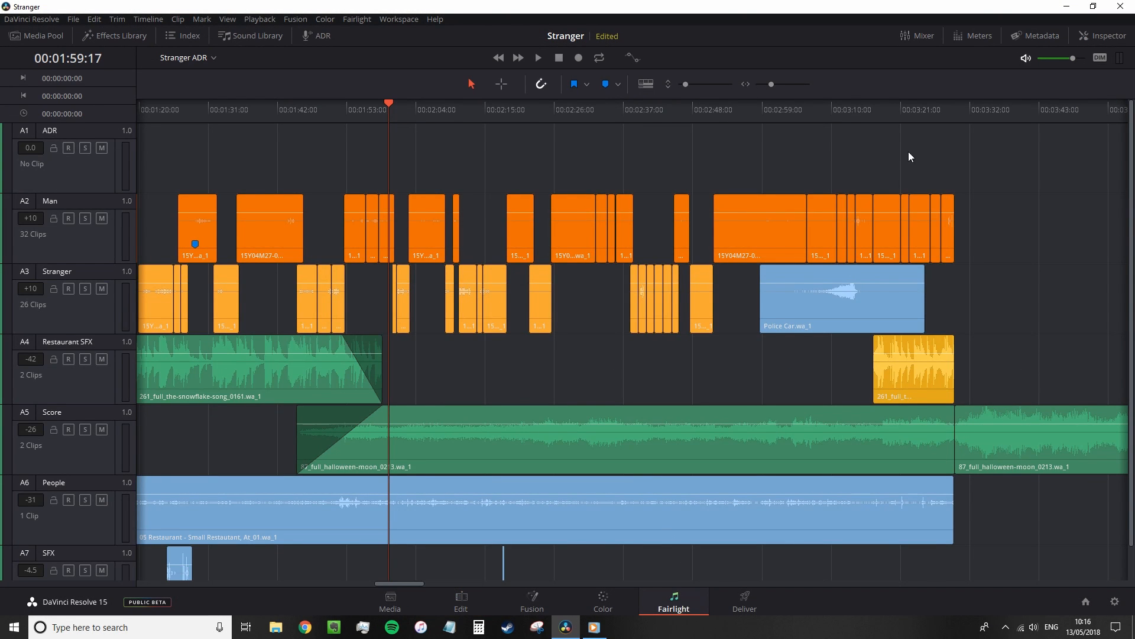
click(917, 35)
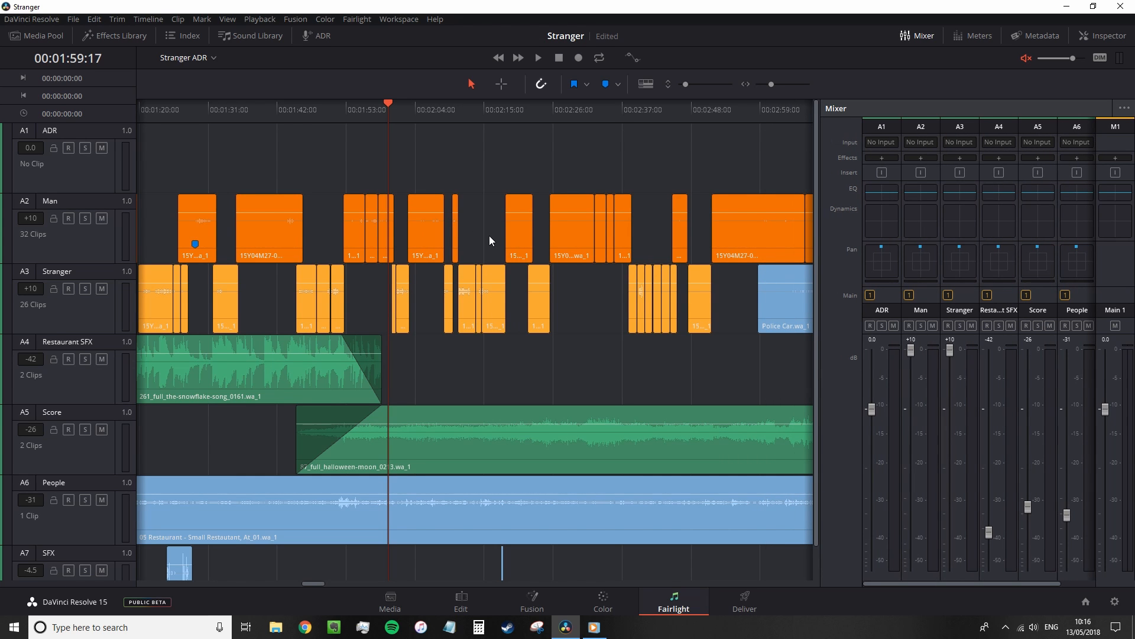
click(537, 57)
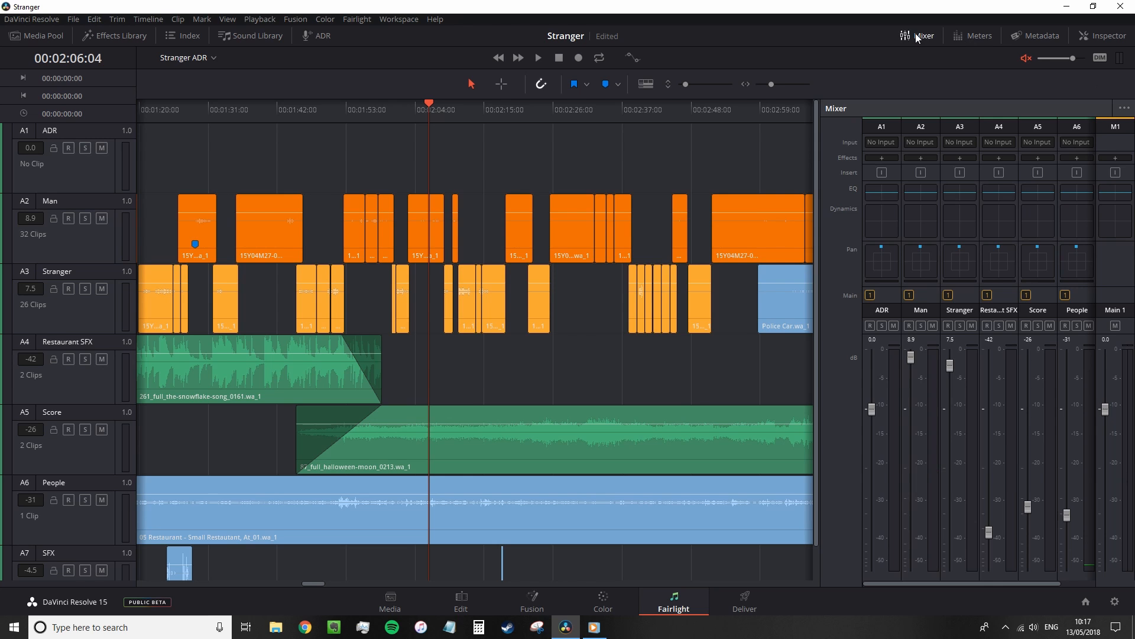
click(918, 36)
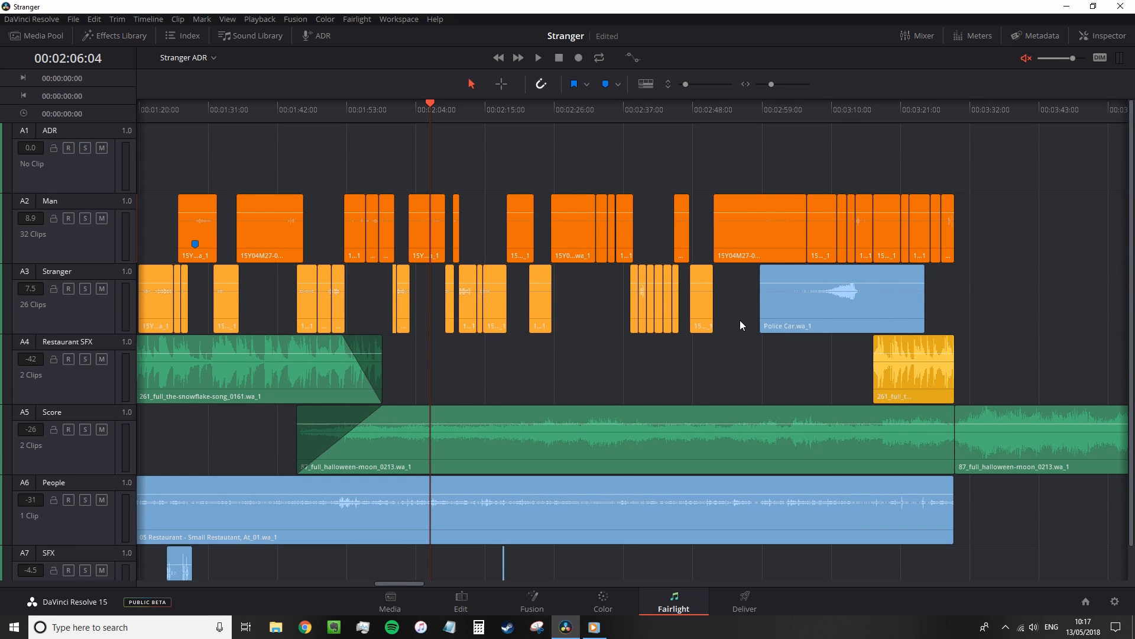
mouse_move(273, 156)
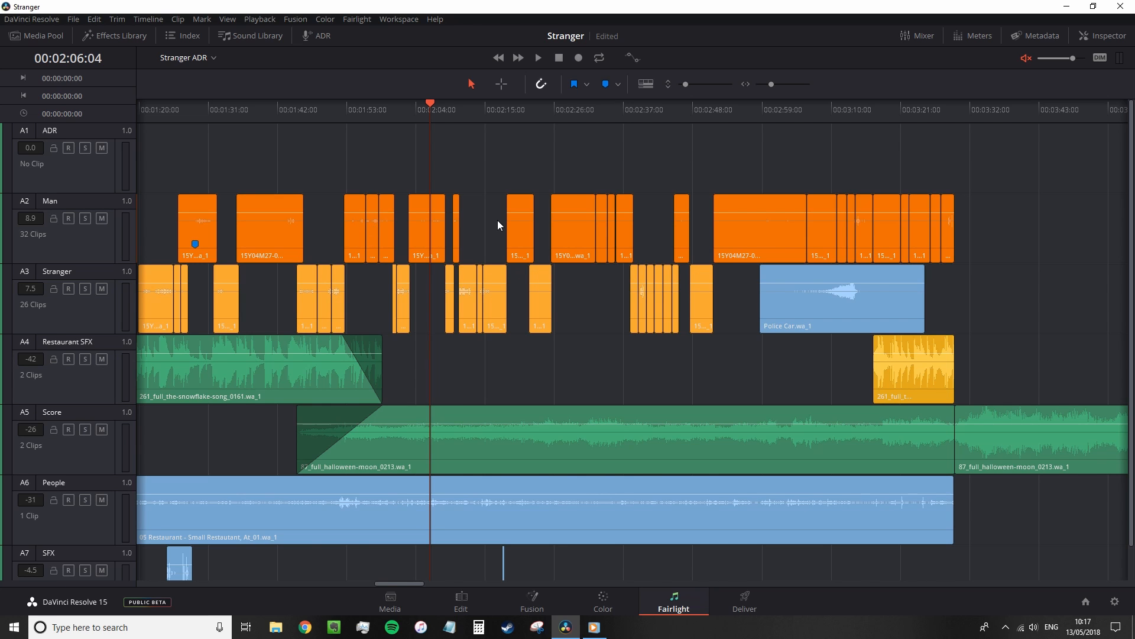
mouse_move(416, 356)
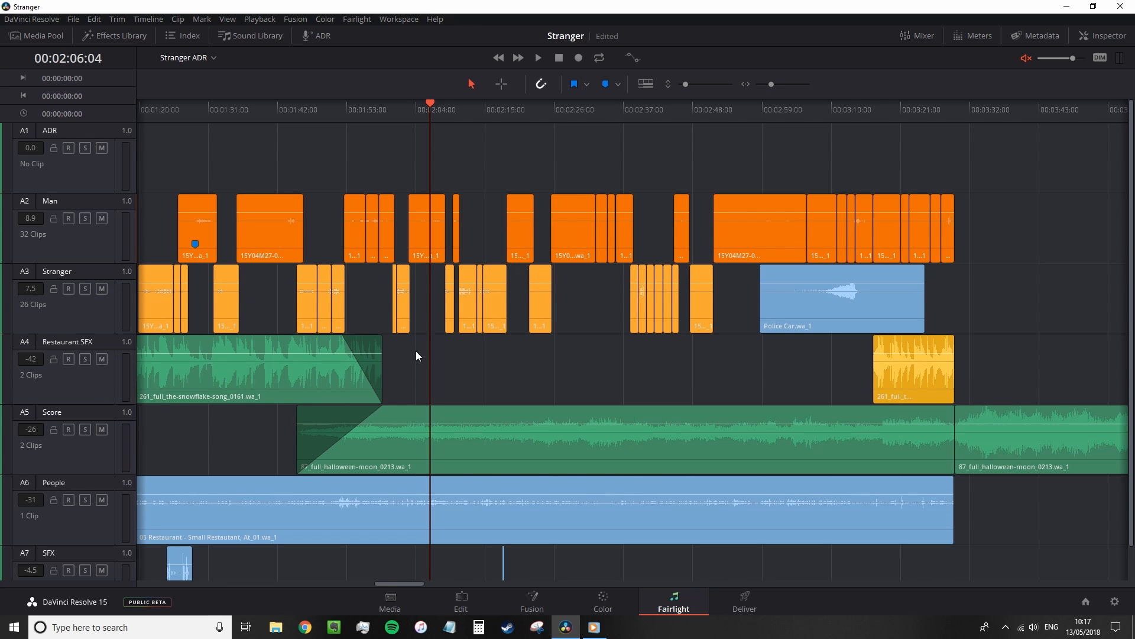
mouse_move(522, 373)
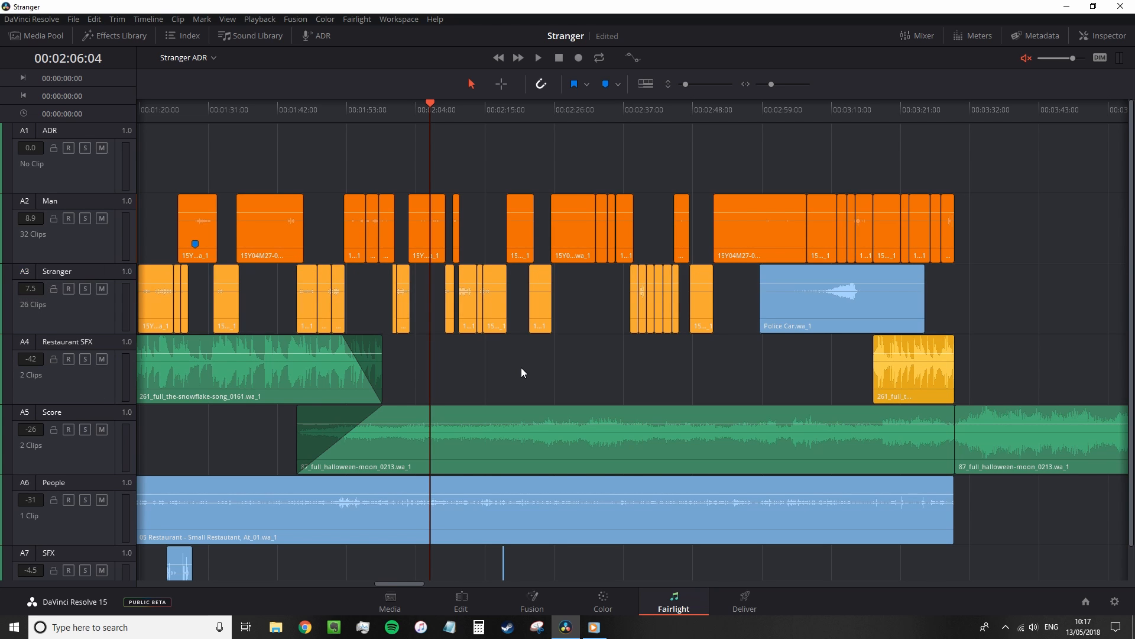
Show the audio meters and Loudness panel above the timeline
click(978, 35)
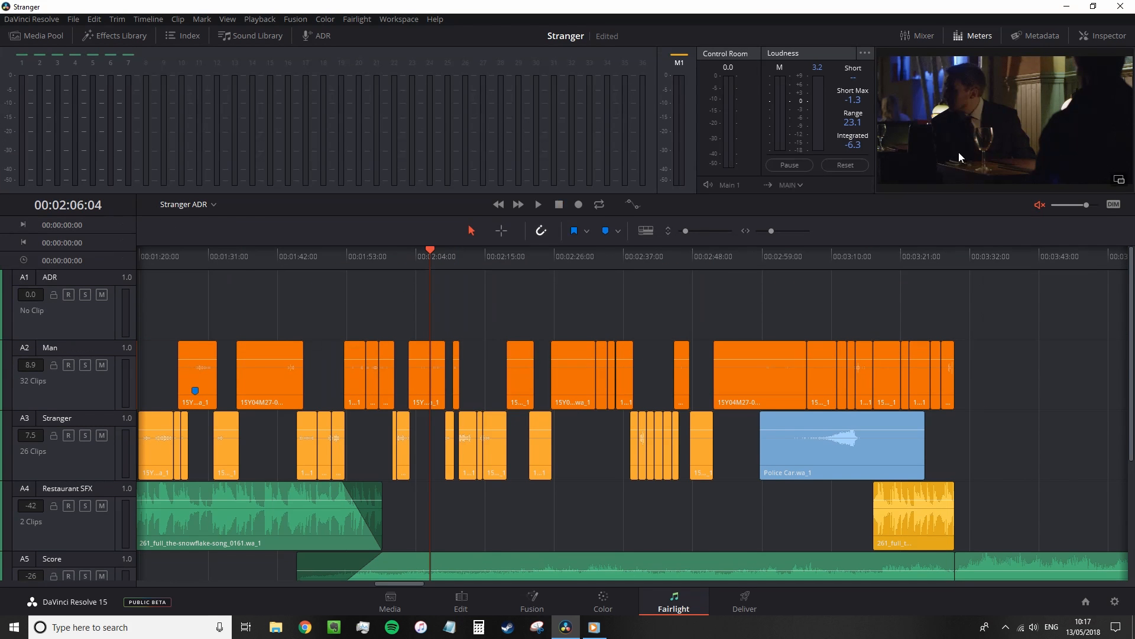
mouse_move(890, 164)
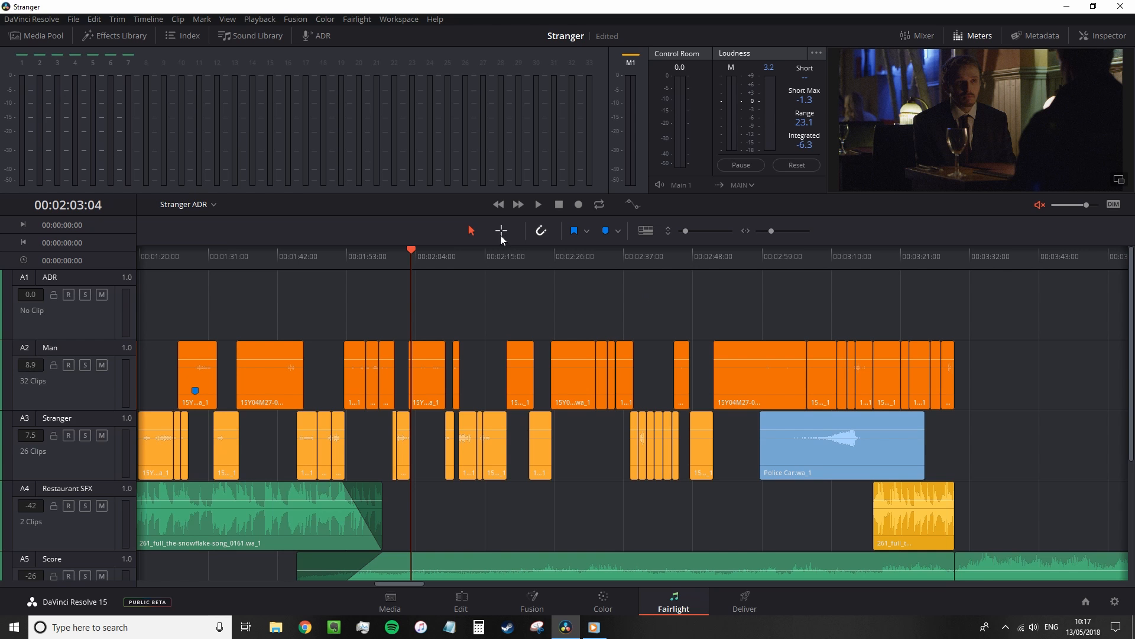
Show the ADR panel's Setup options with pre-roll, record track and characters
click(321, 36)
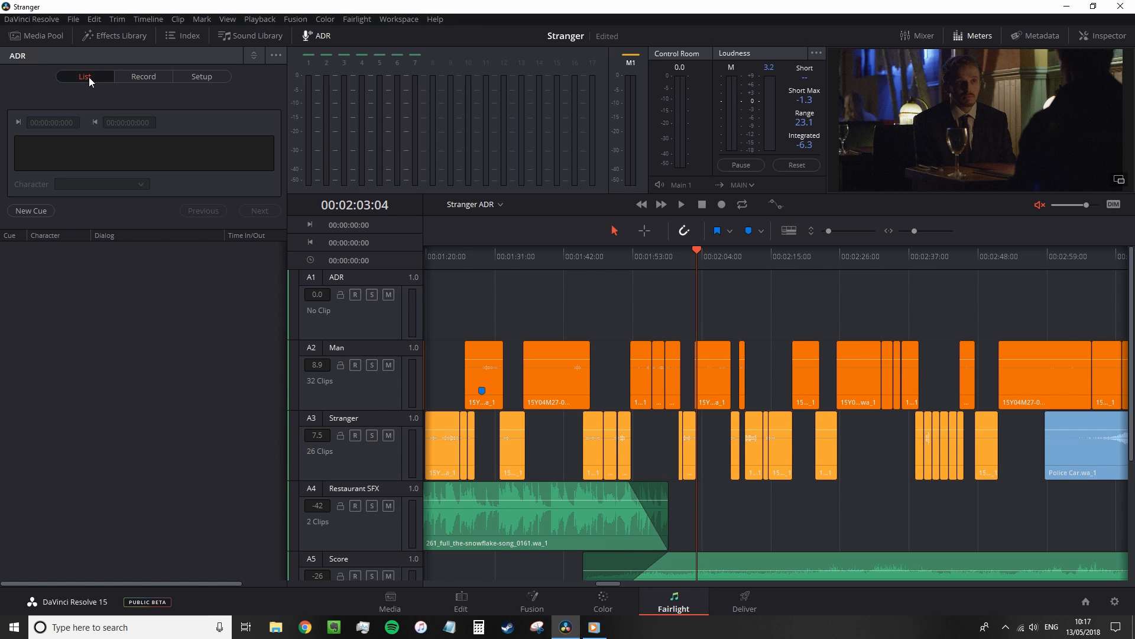
click(201, 76)
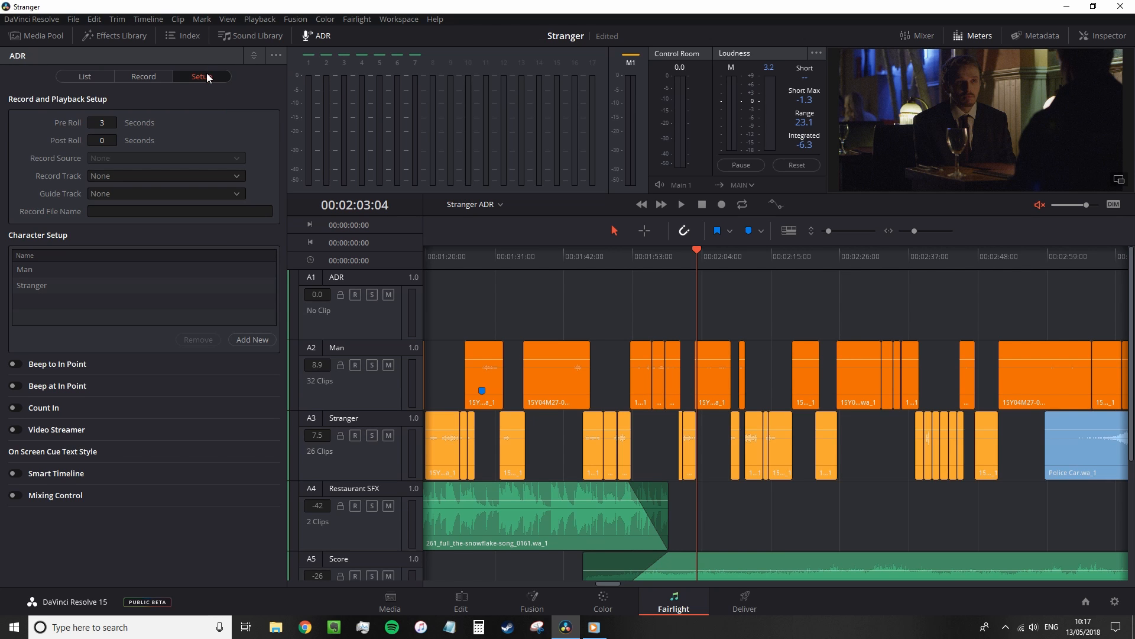
click(143, 77)
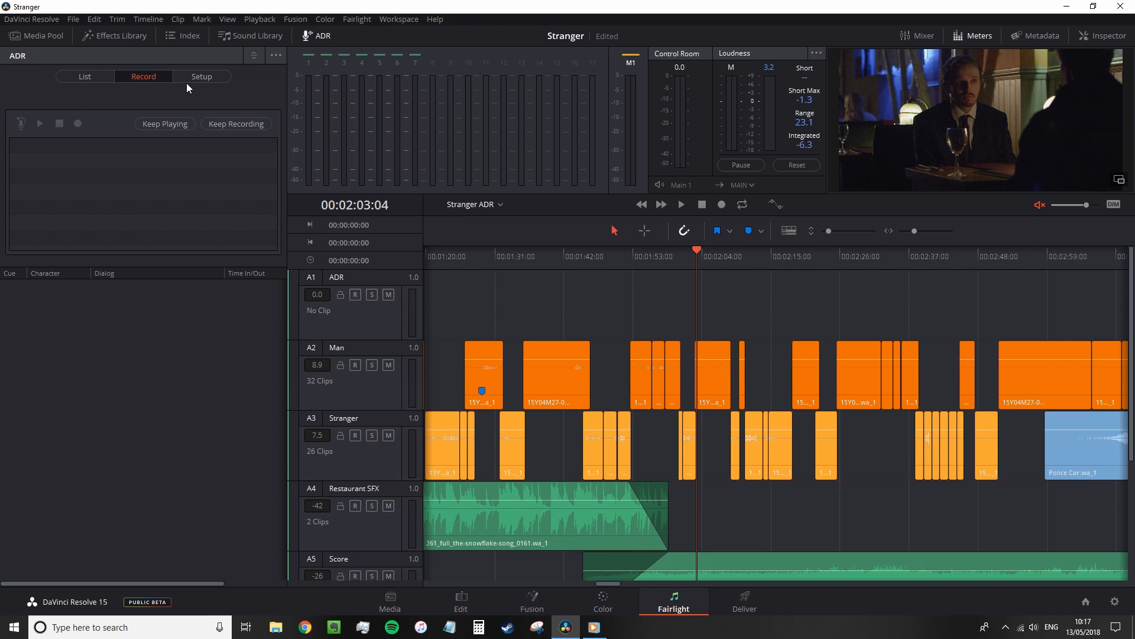
mouse_move(182, 89)
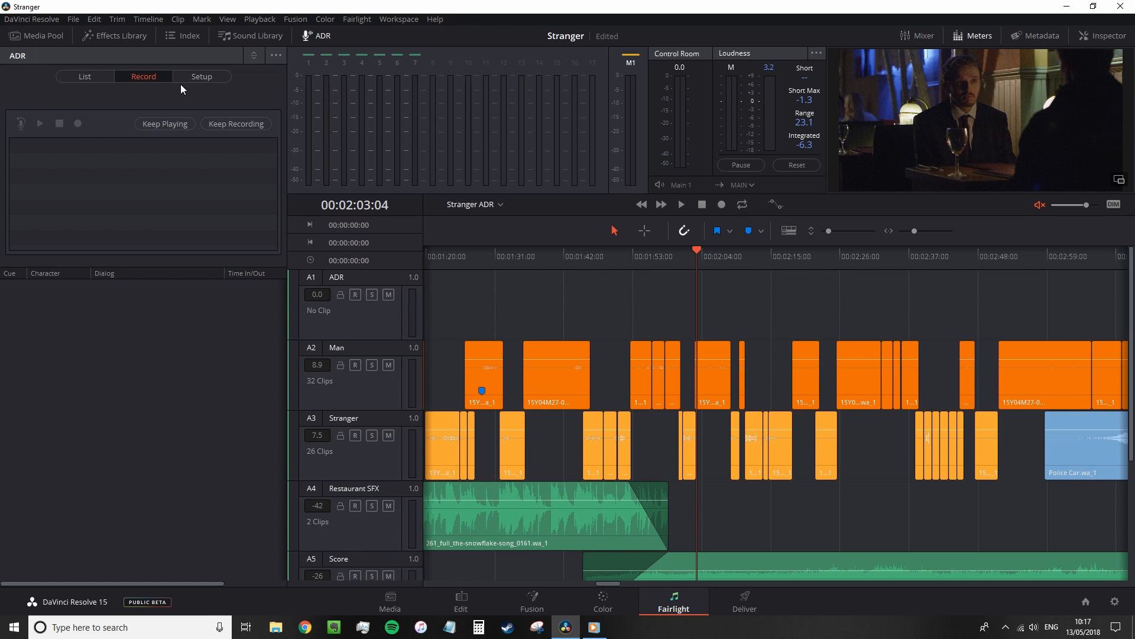
click(201, 76)
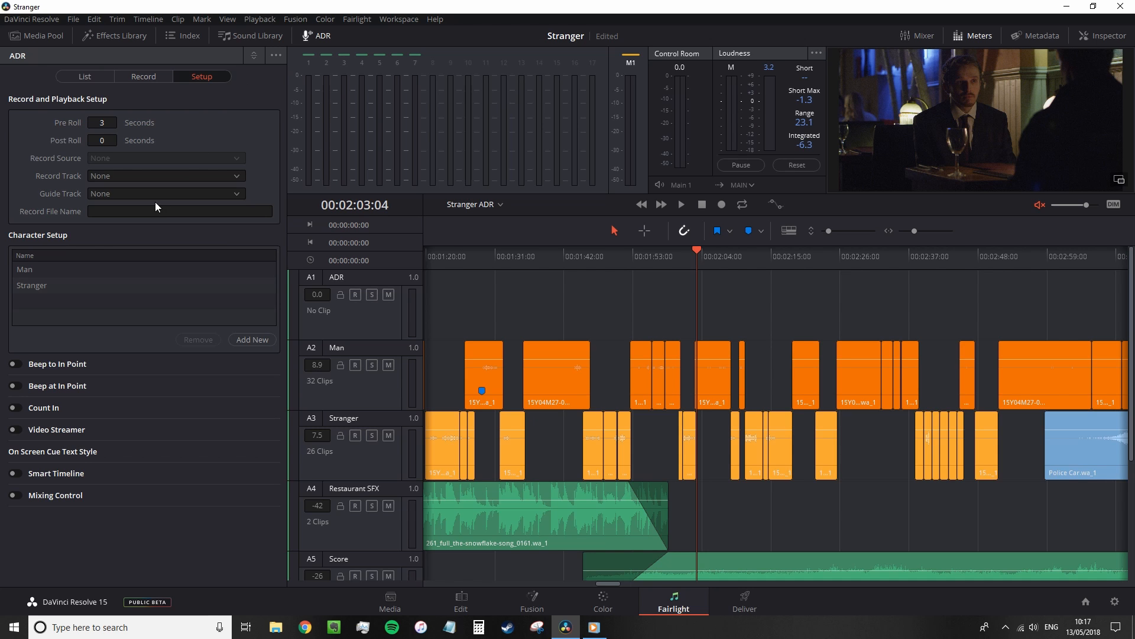
mouse_move(108, 193)
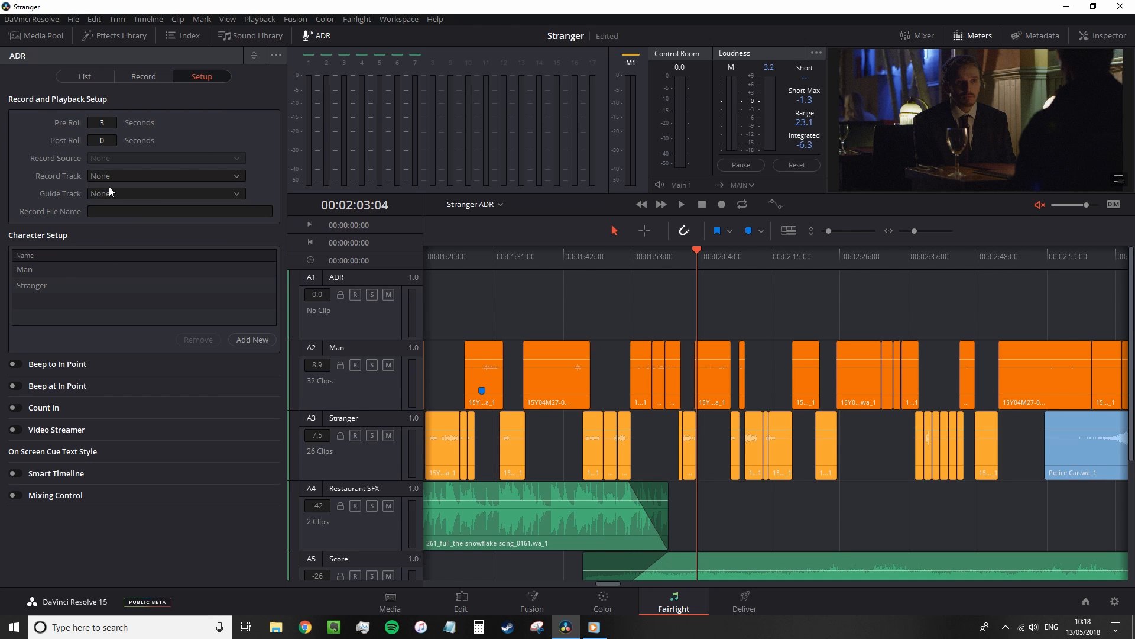
mouse_move(113, 189)
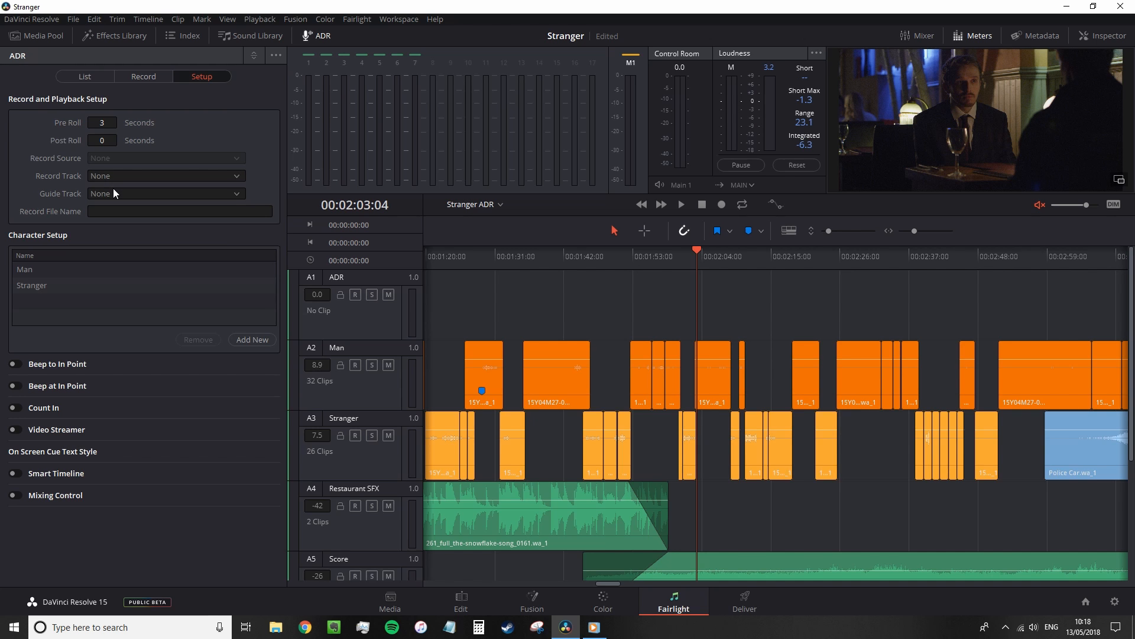
mouse_move(110, 193)
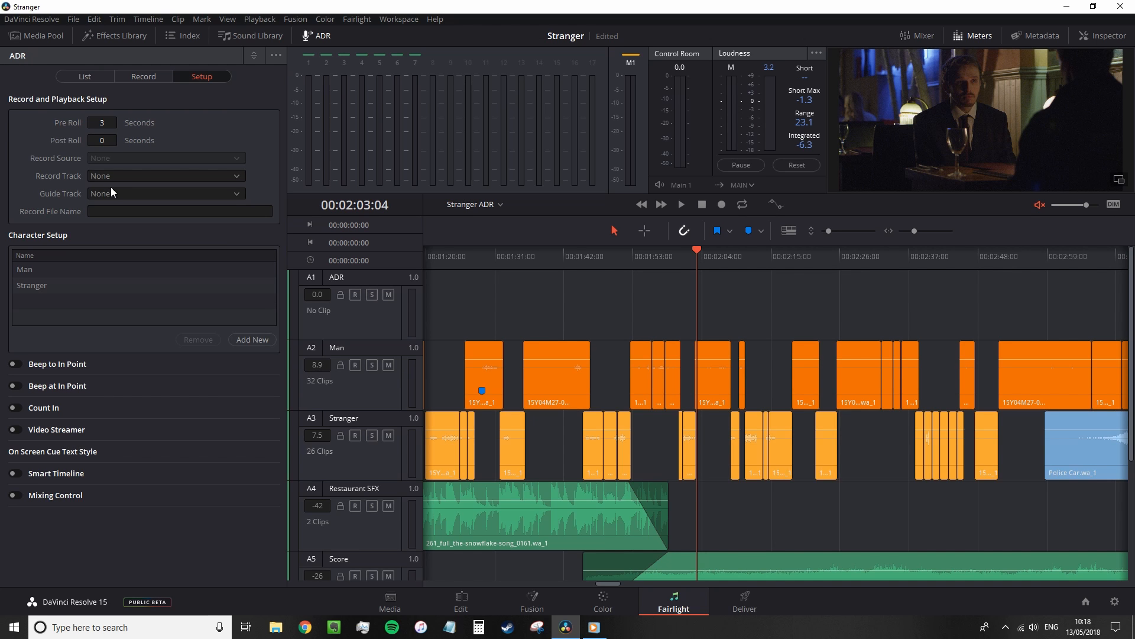
mouse_move(106, 185)
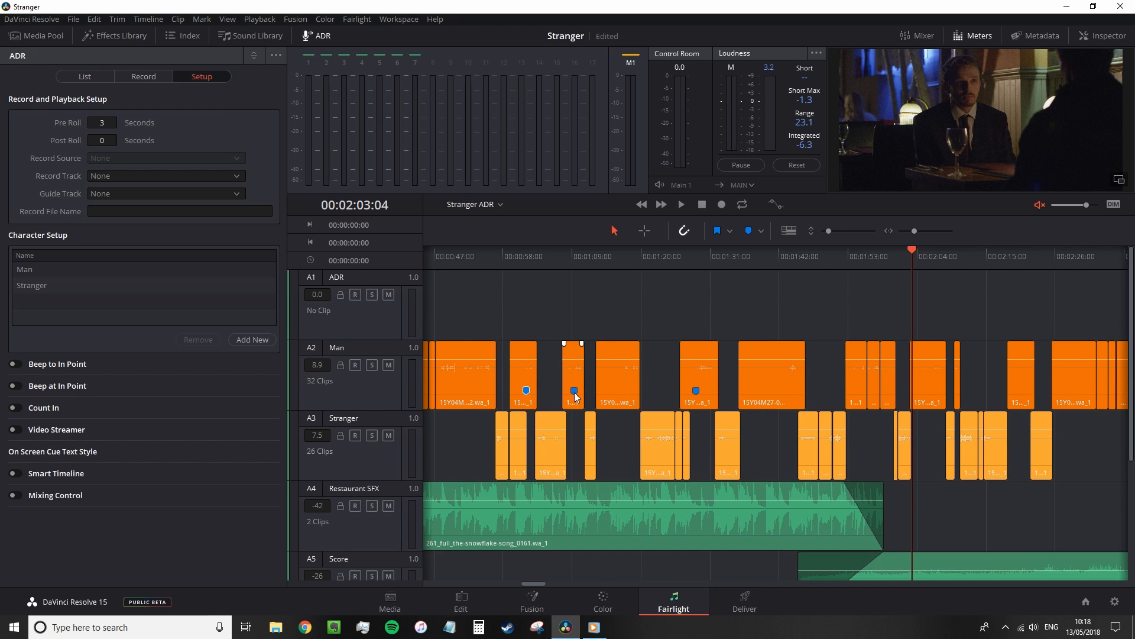
Set the ADR guide track to Man and the record track to ADR, arming it
click(696, 256)
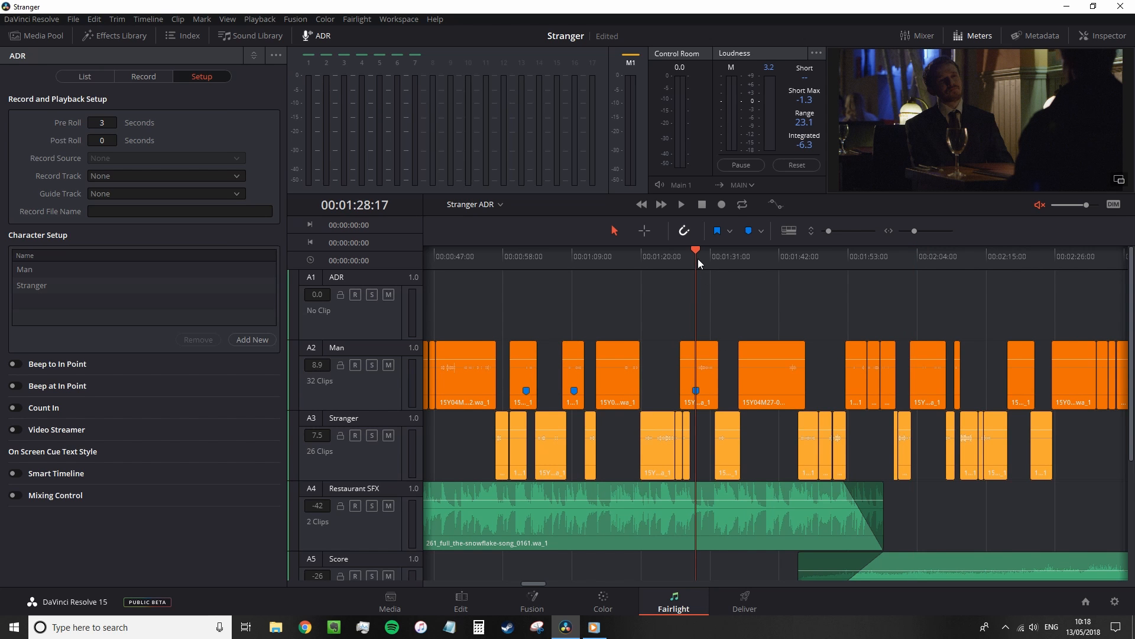
mouse_move(151, 194)
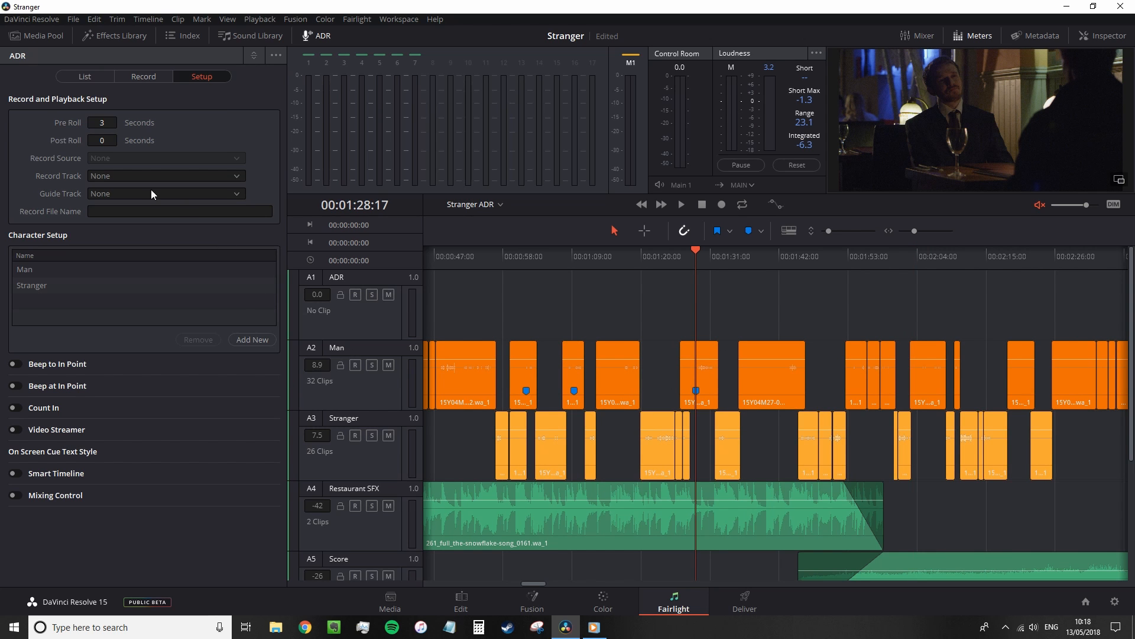
click(165, 193)
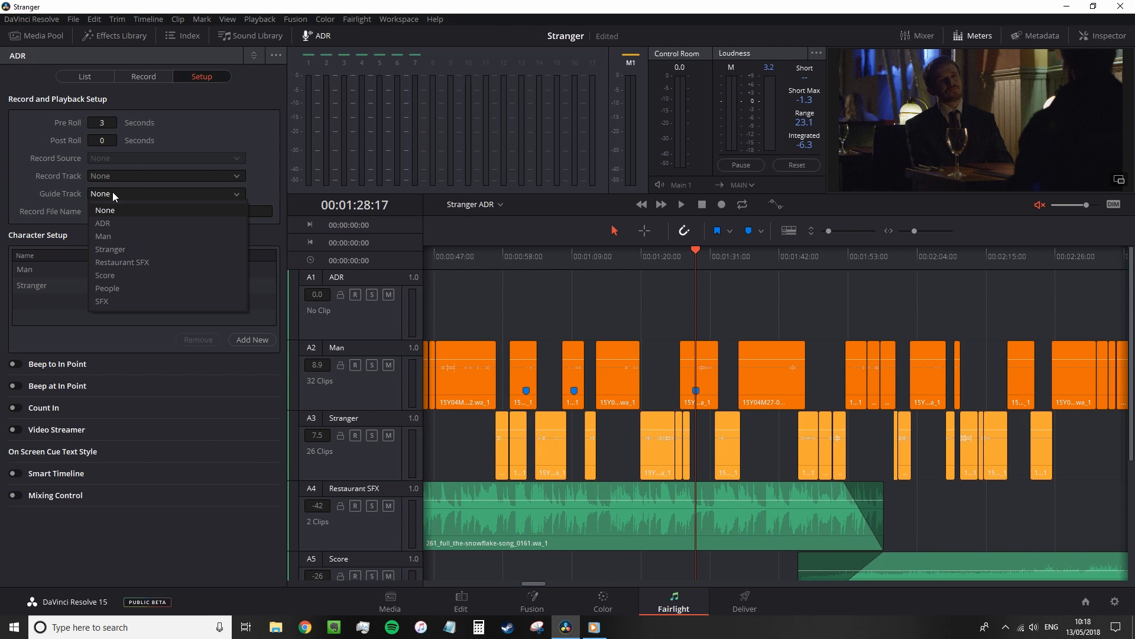
click(103, 237)
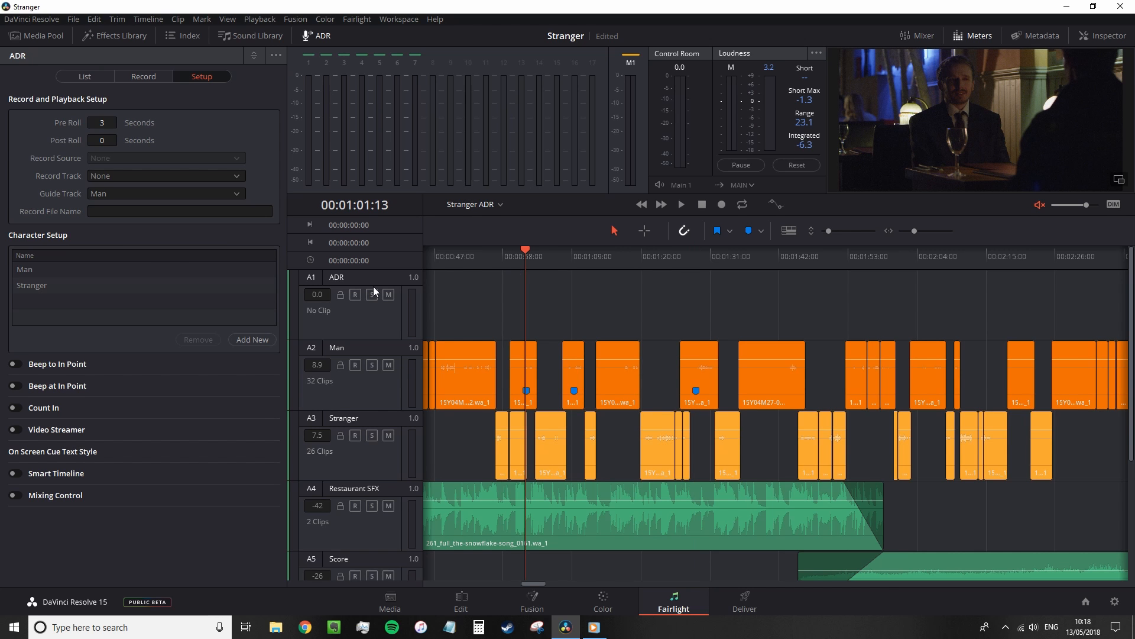
mouse_move(153, 246)
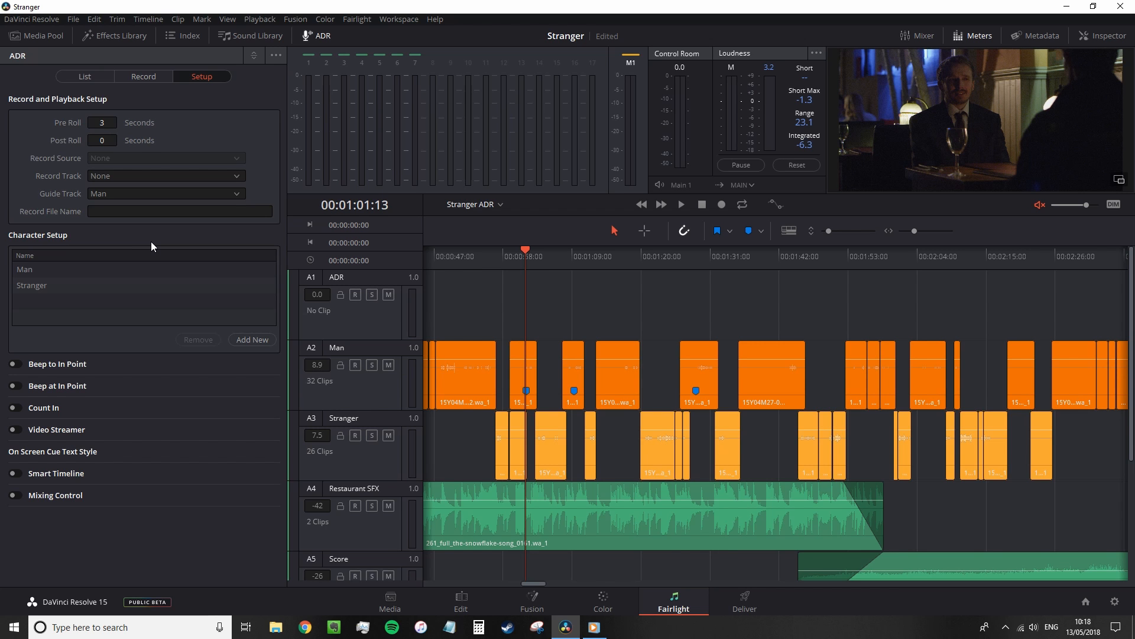
click(337, 277)
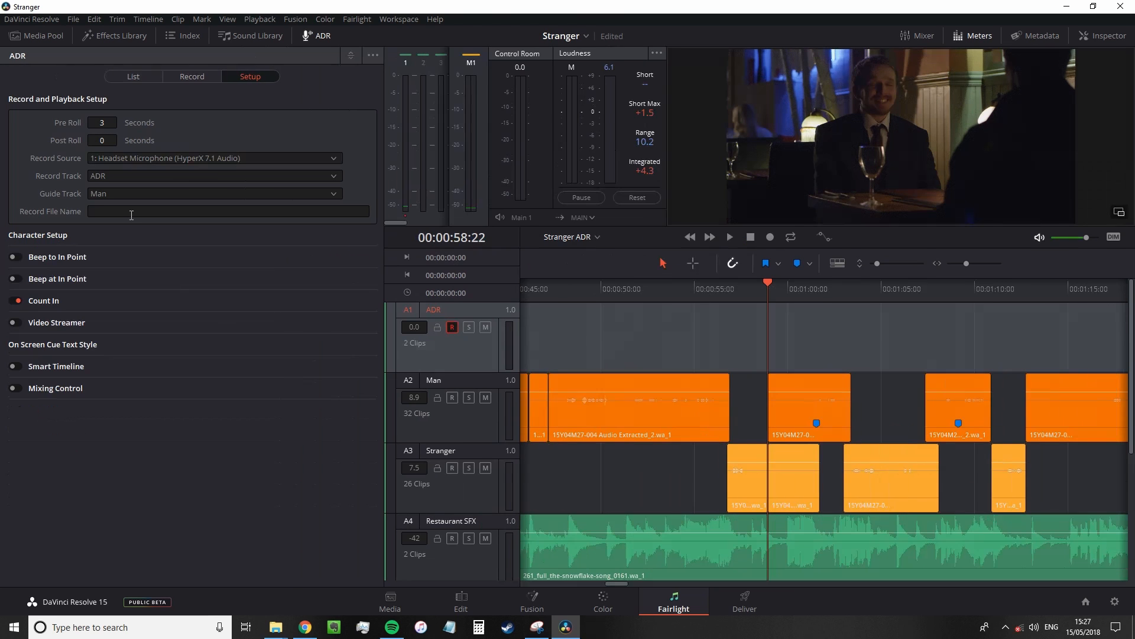
Set the record track to Man and record a take of cue 1, Yes I am
click(211, 175)
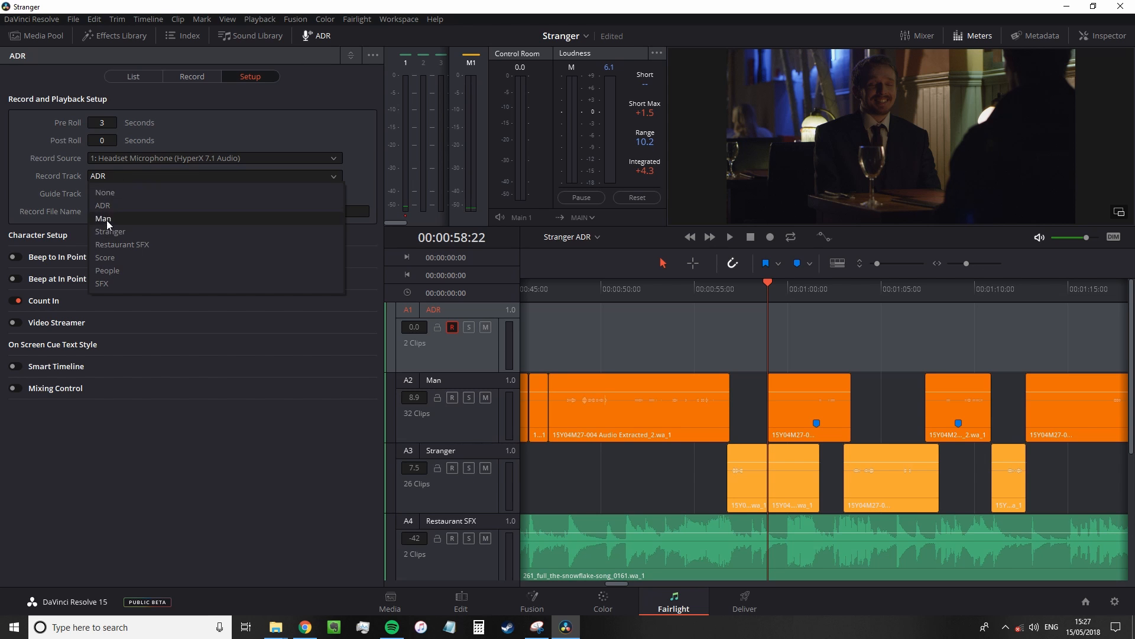
click(103, 219)
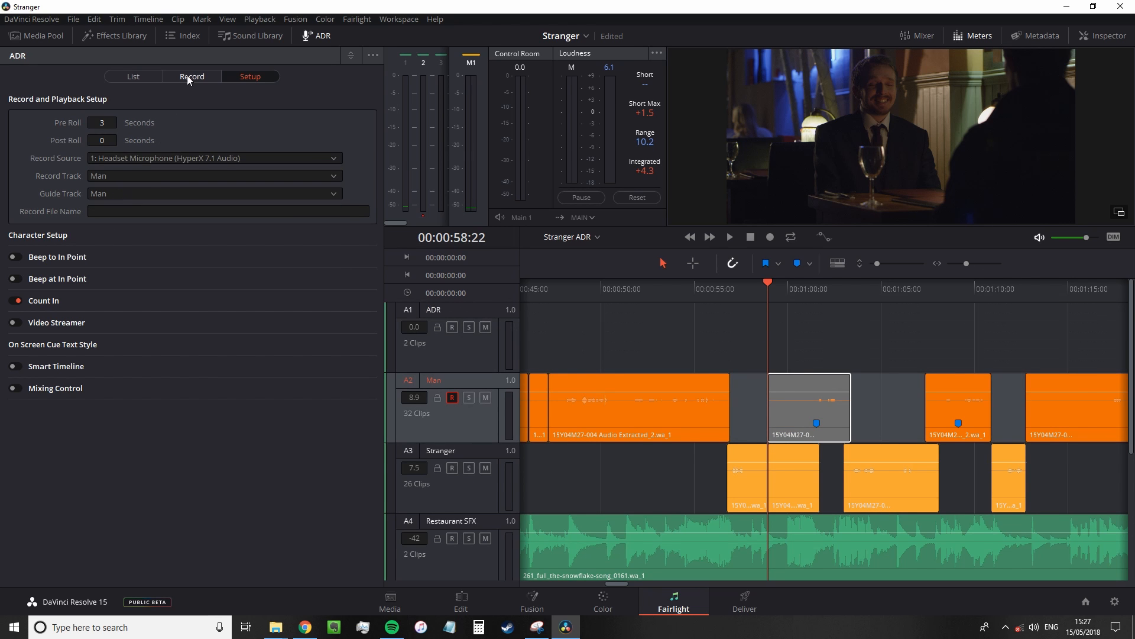
click(192, 76)
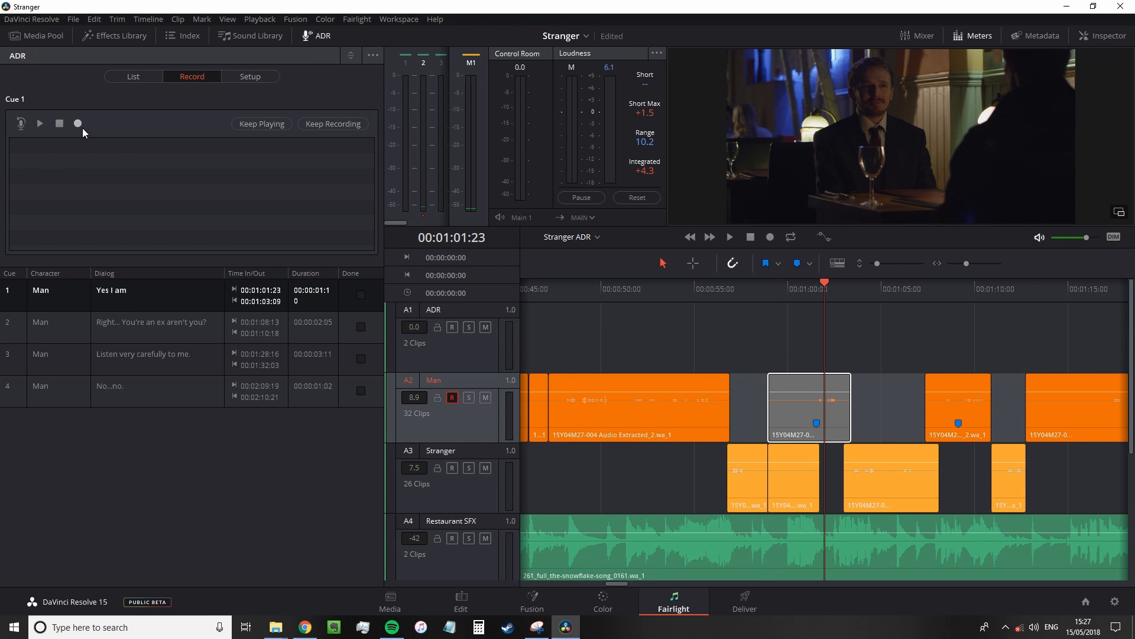
click(78, 123)
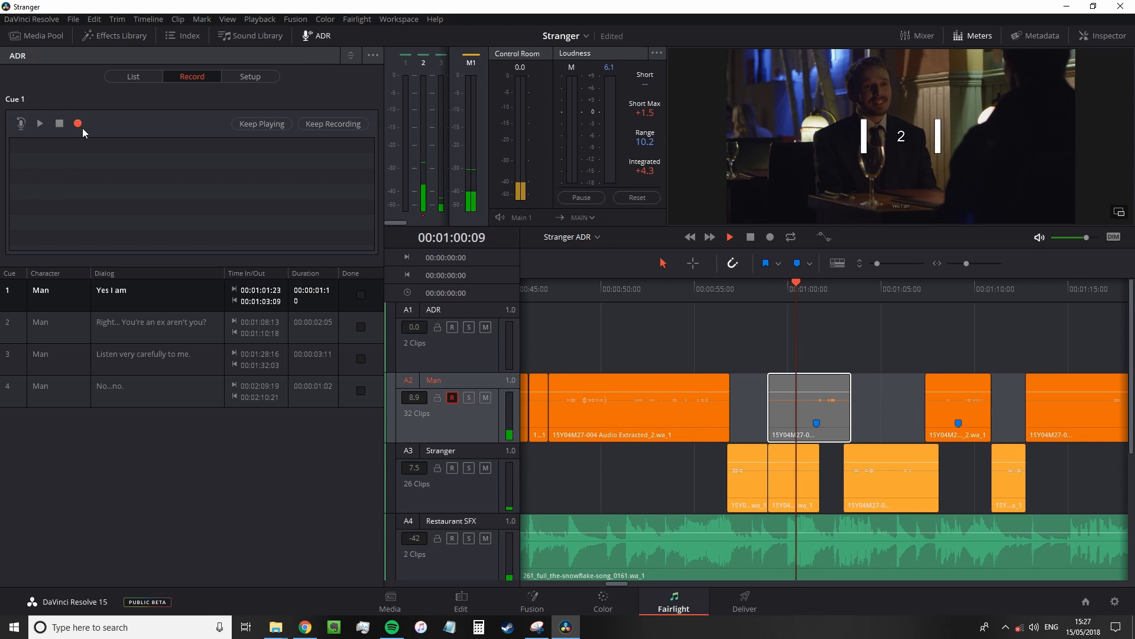
click(729, 237)
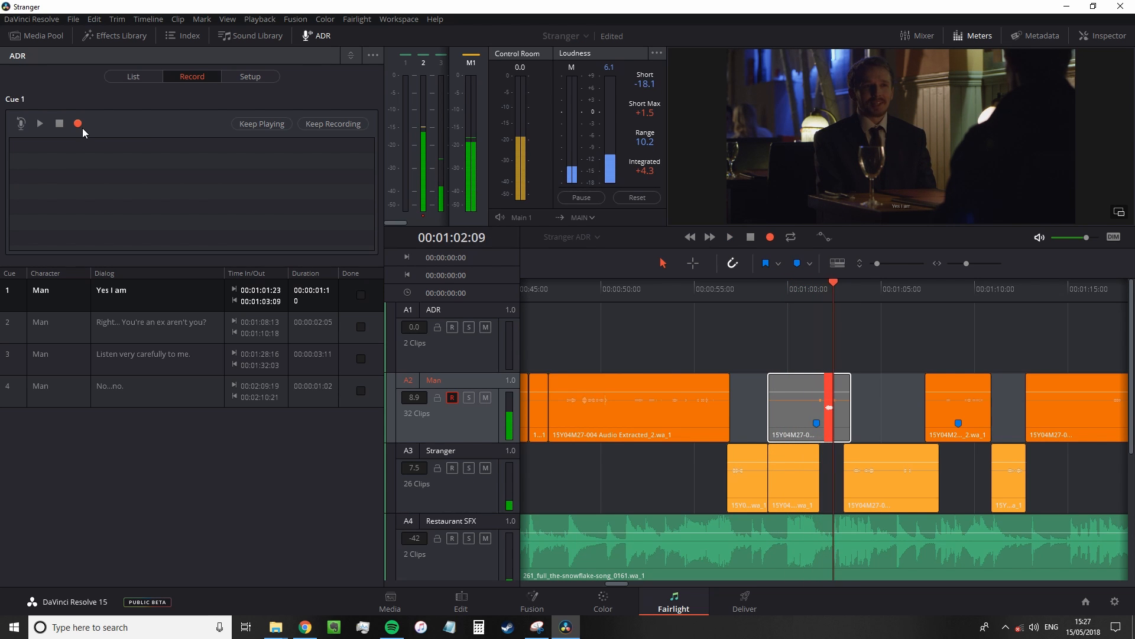
click(59, 123)
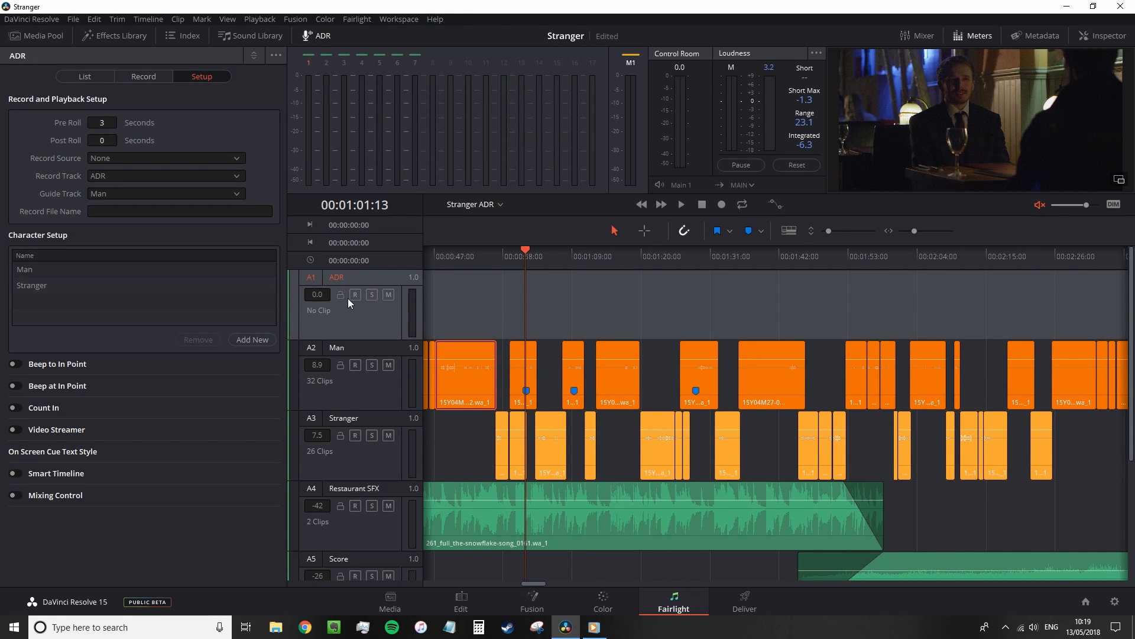
mouse_move(155, 182)
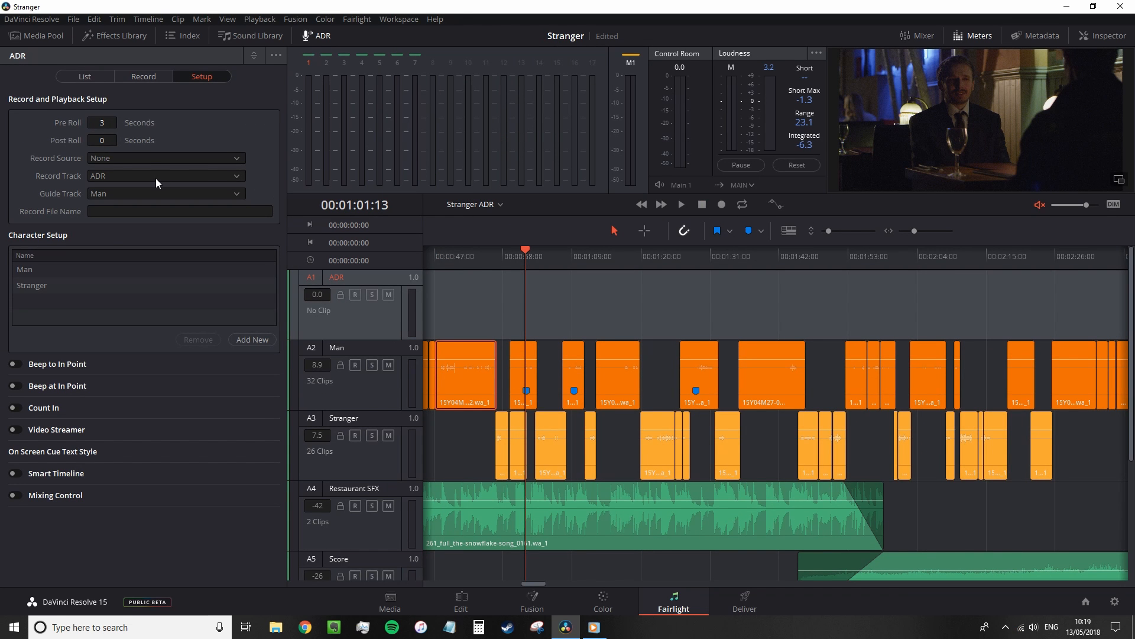
Set the record source to 1: Headset Microphone with a 3-second pre-roll and record cue 1
click(165, 157)
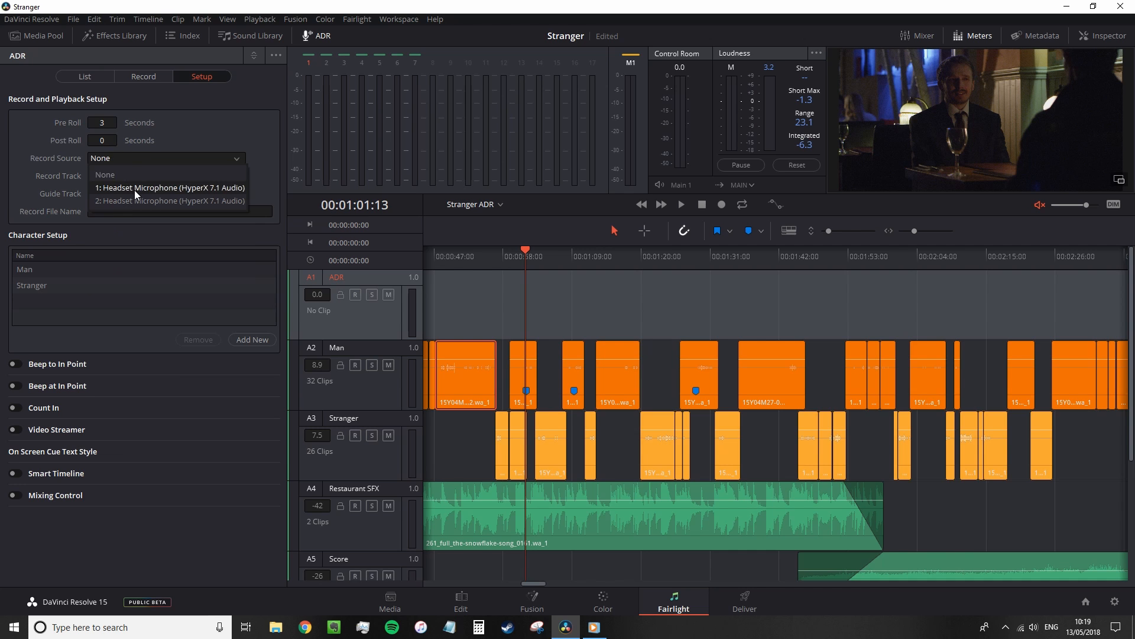
click(170, 188)
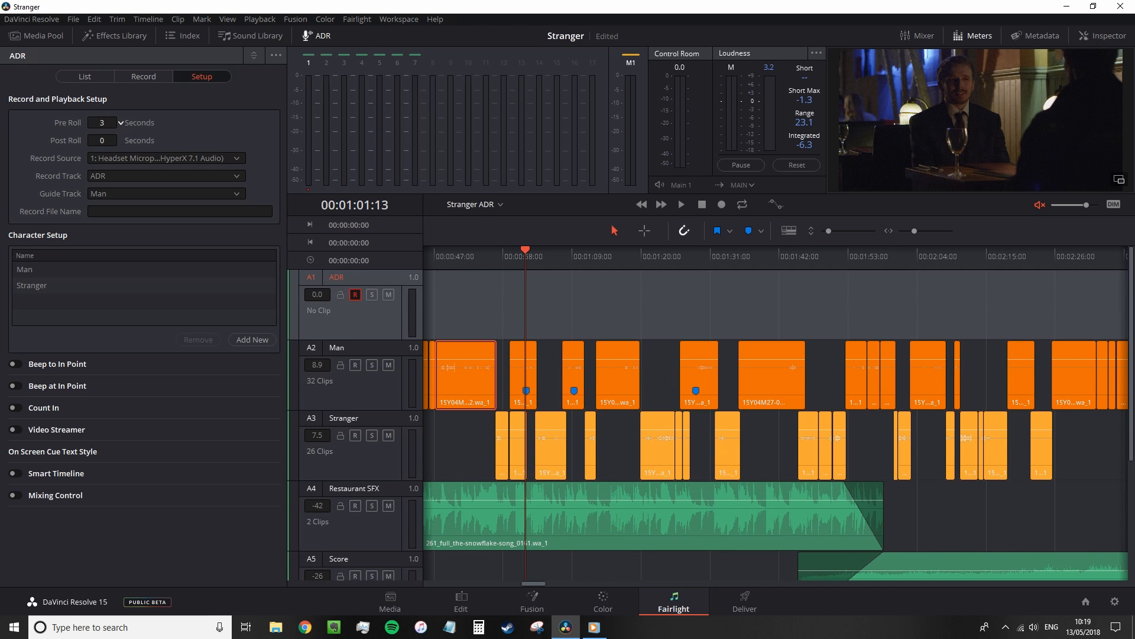
click(99, 122)
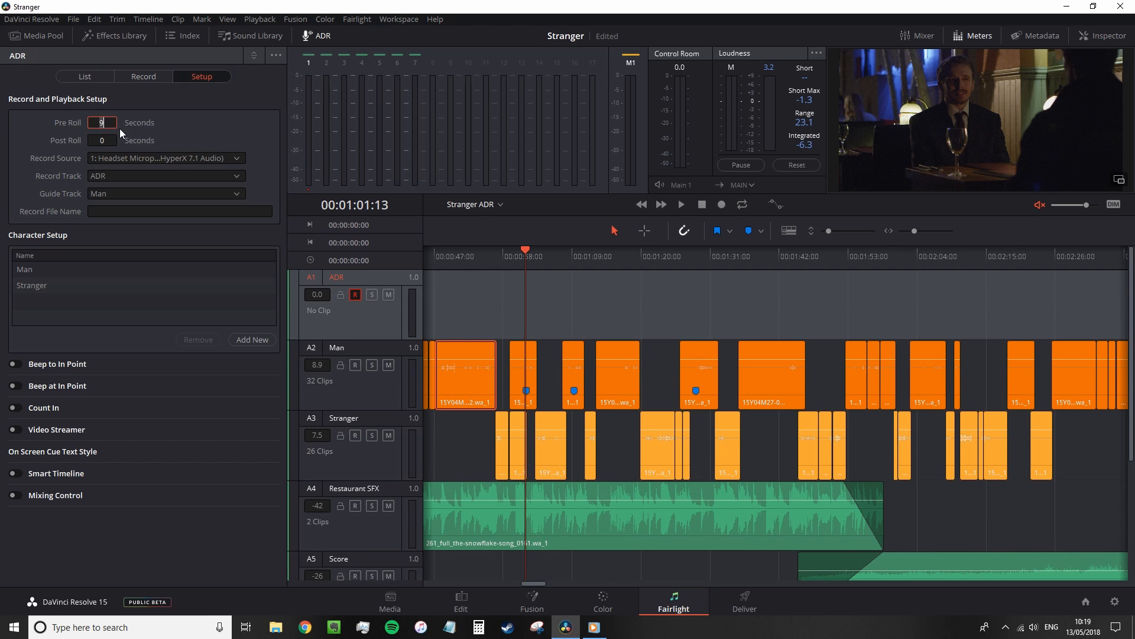
text(3)
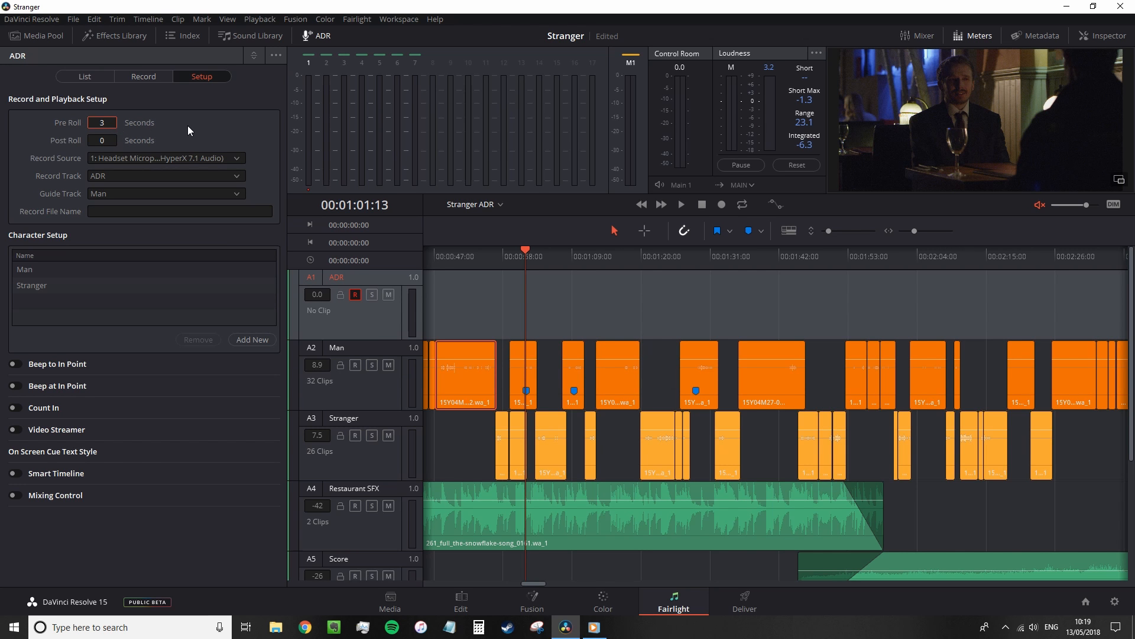
click(191, 76)
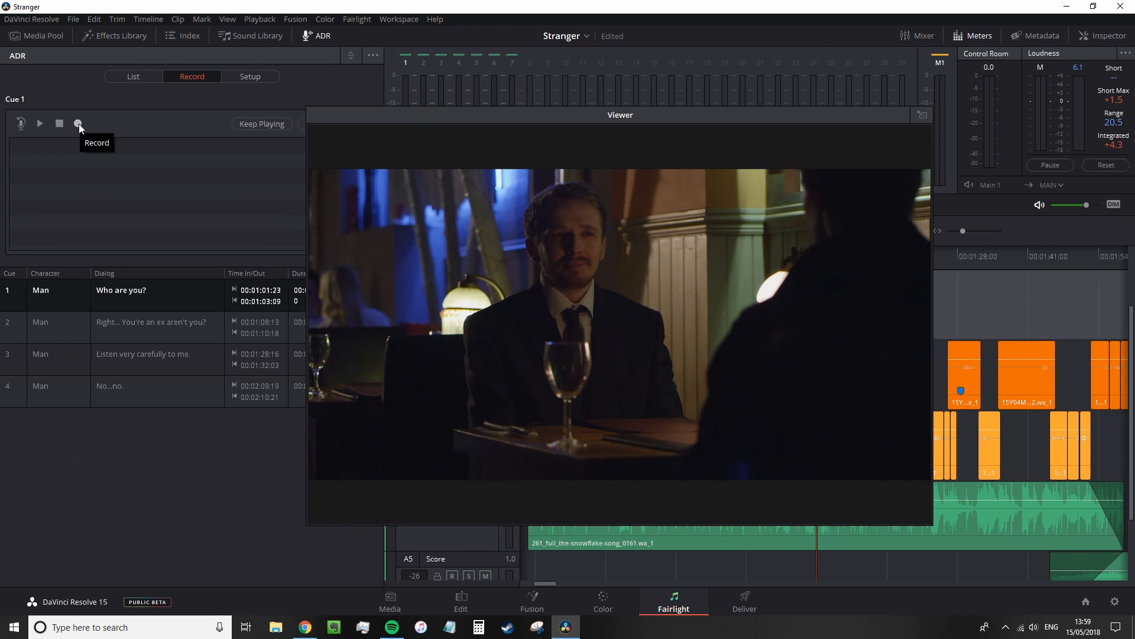
click(80, 123)
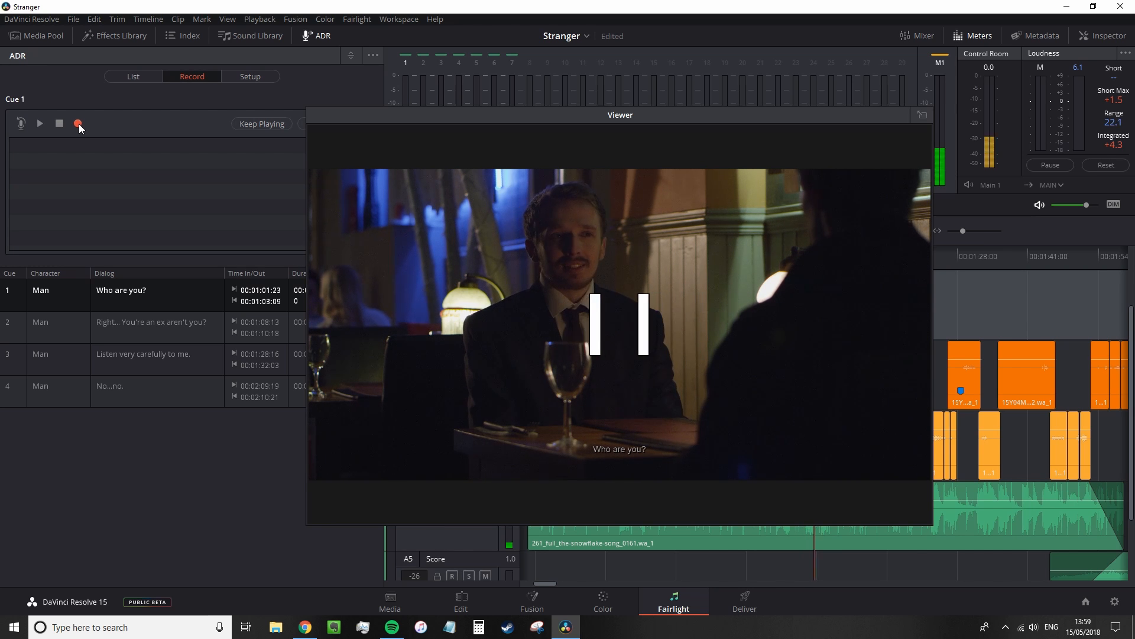
click(78, 123)
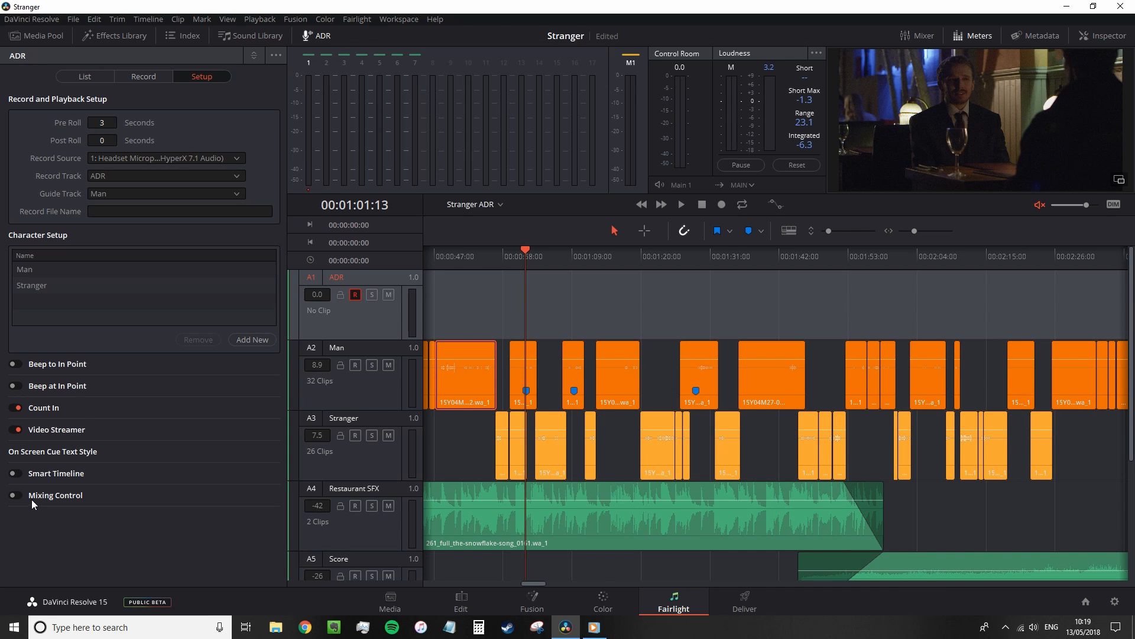
mouse_move(173, 266)
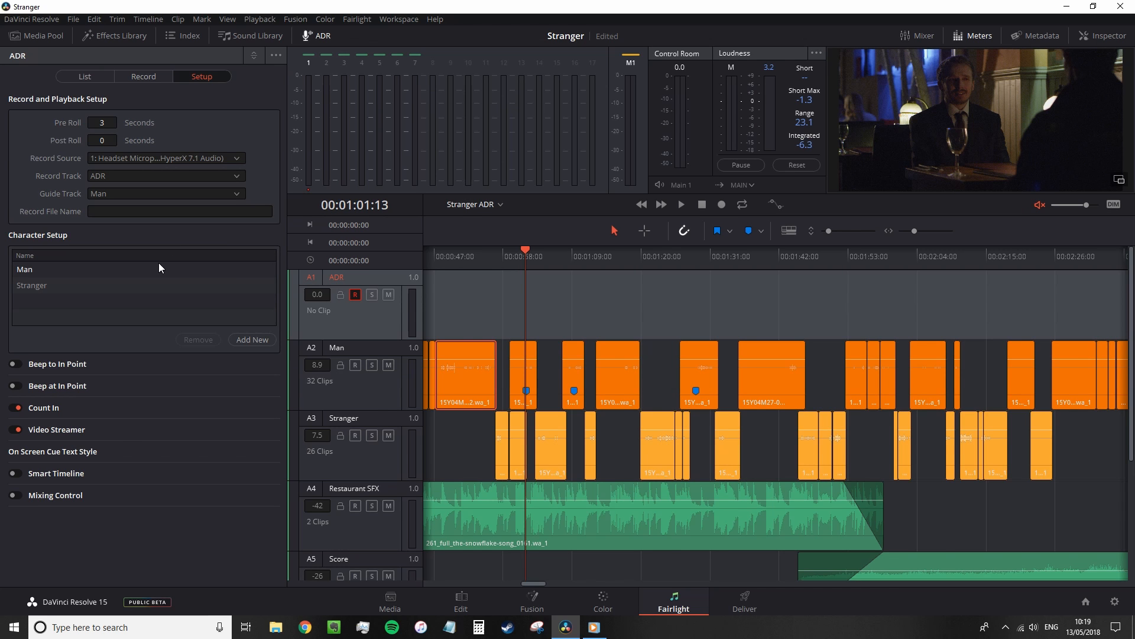
mouse_move(175, 395)
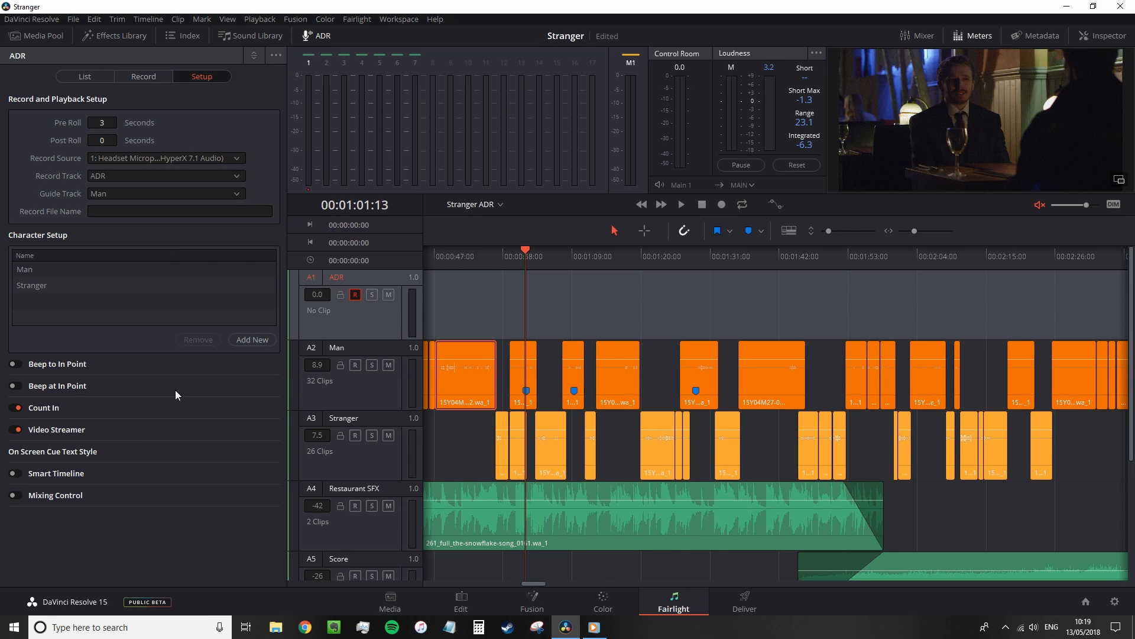
mouse_move(174, 384)
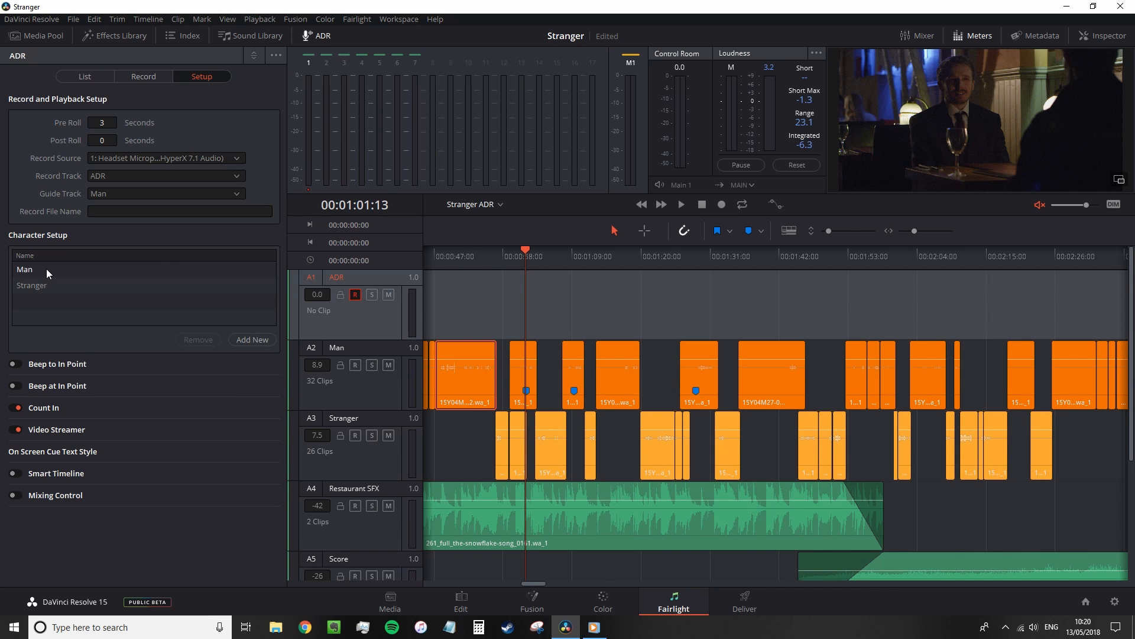
Confirm Man and Stranger as ADR characters and move to the cue List
click(25, 269)
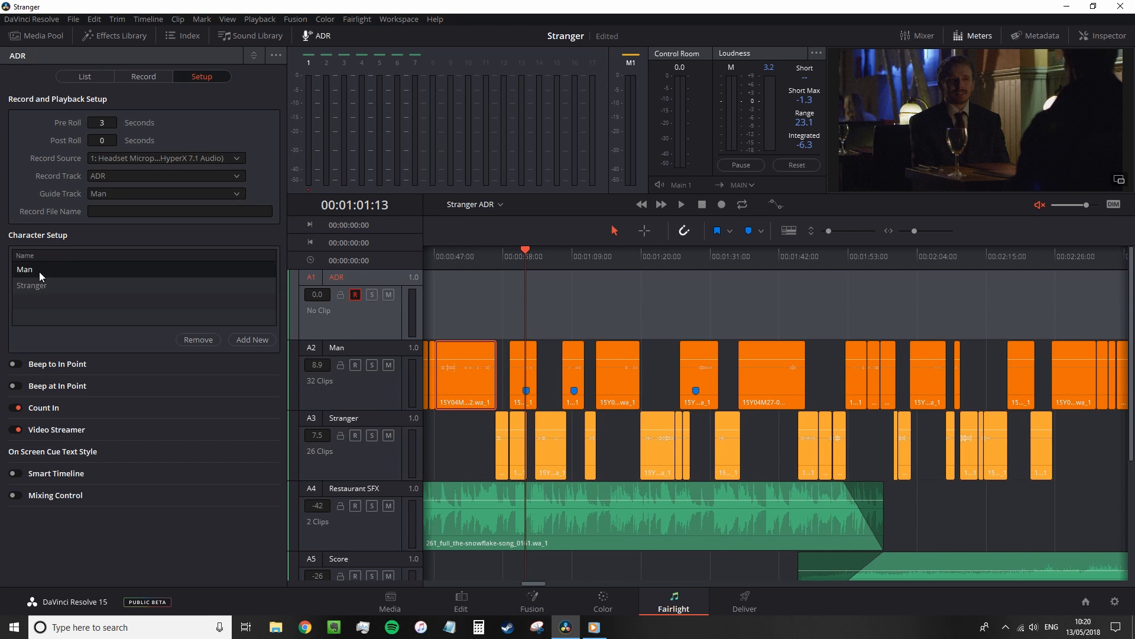
click(23, 269)
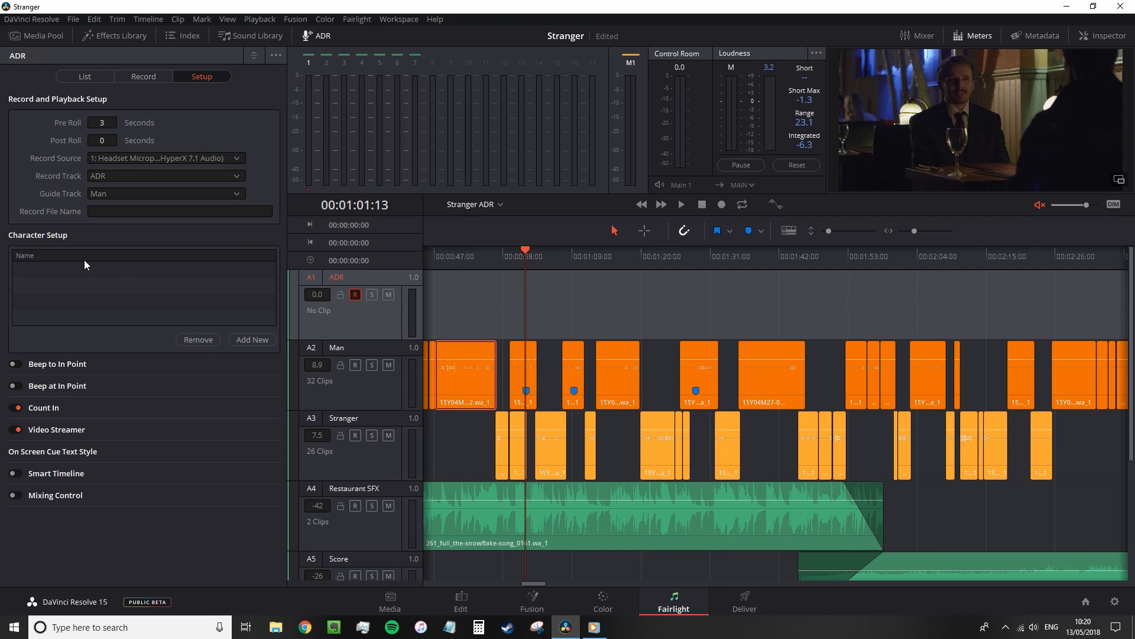
click(252, 339)
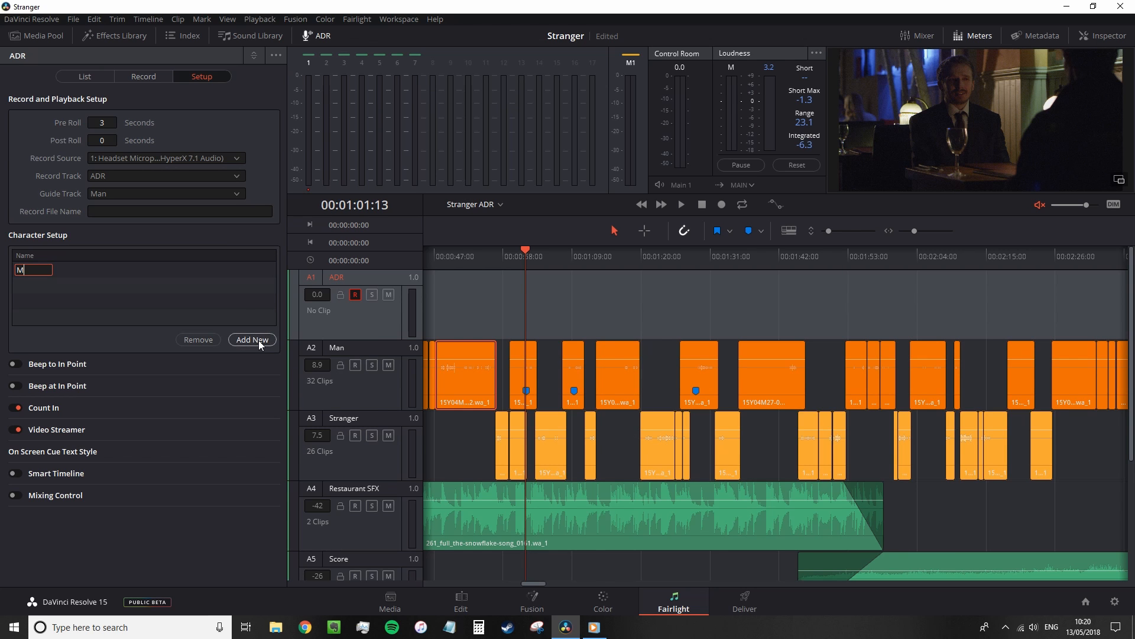
click(252, 339)
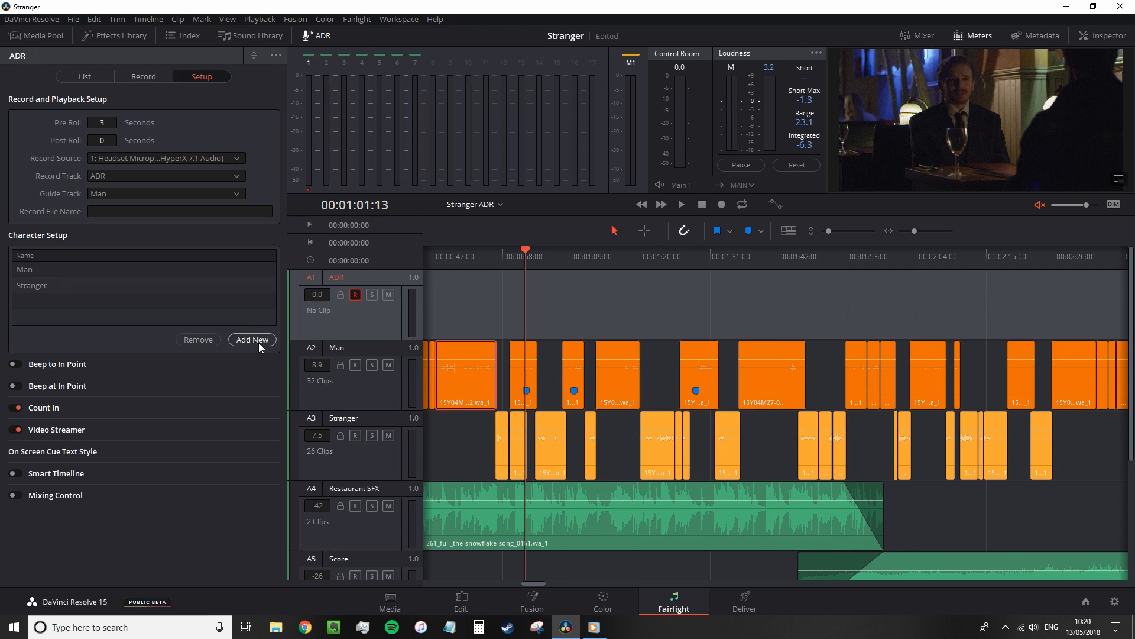
mouse_move(241, 328)
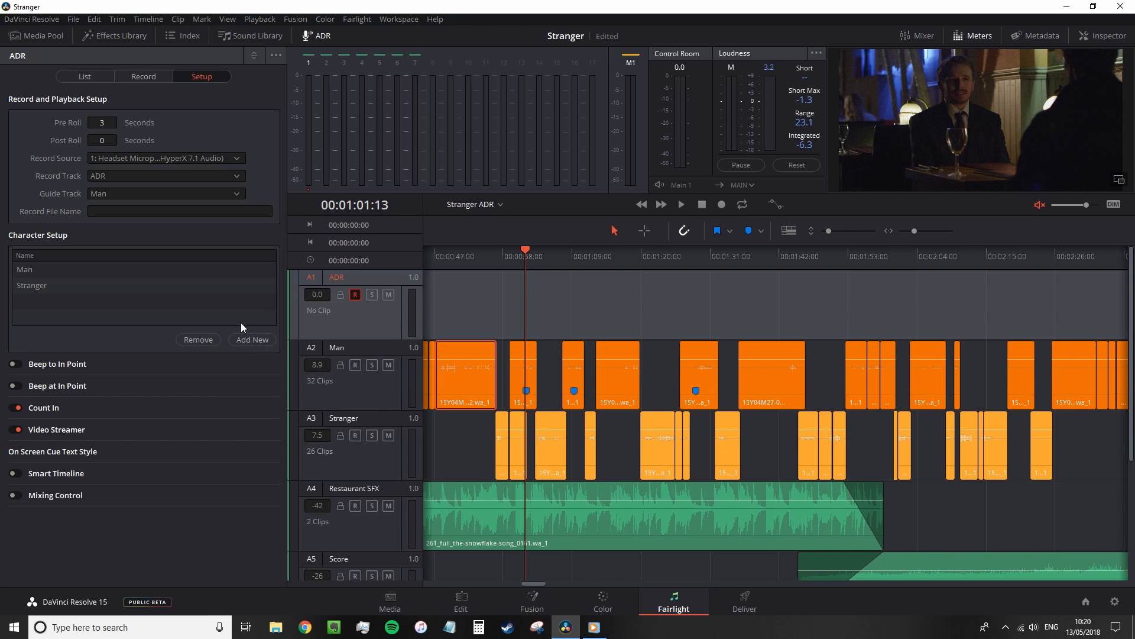
mouse_move(90, 72)
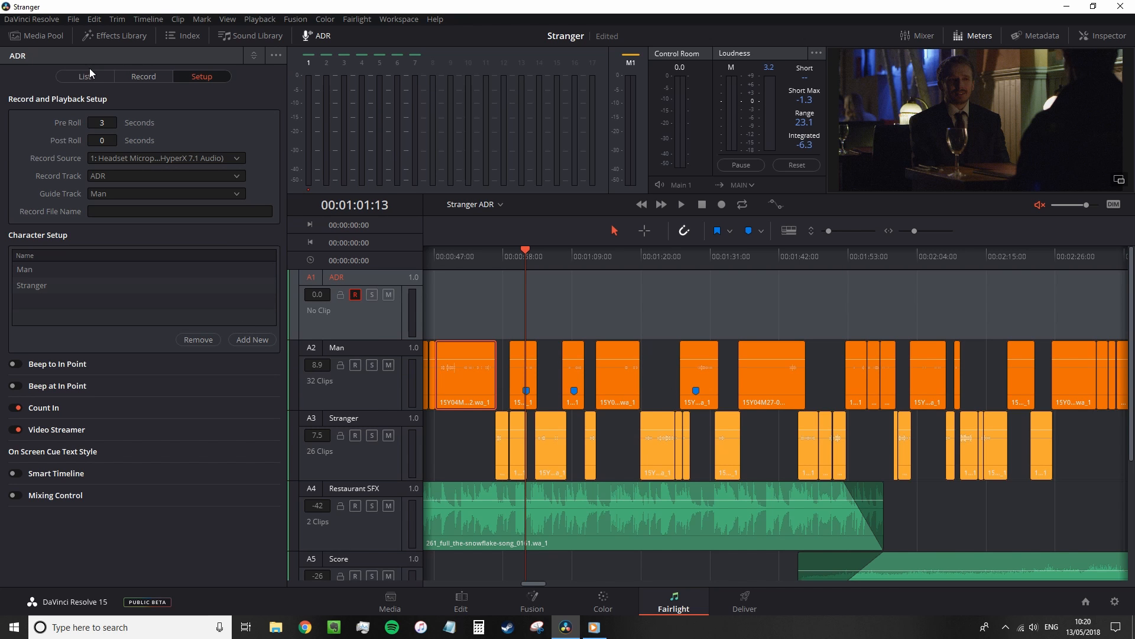
click(83, 75)
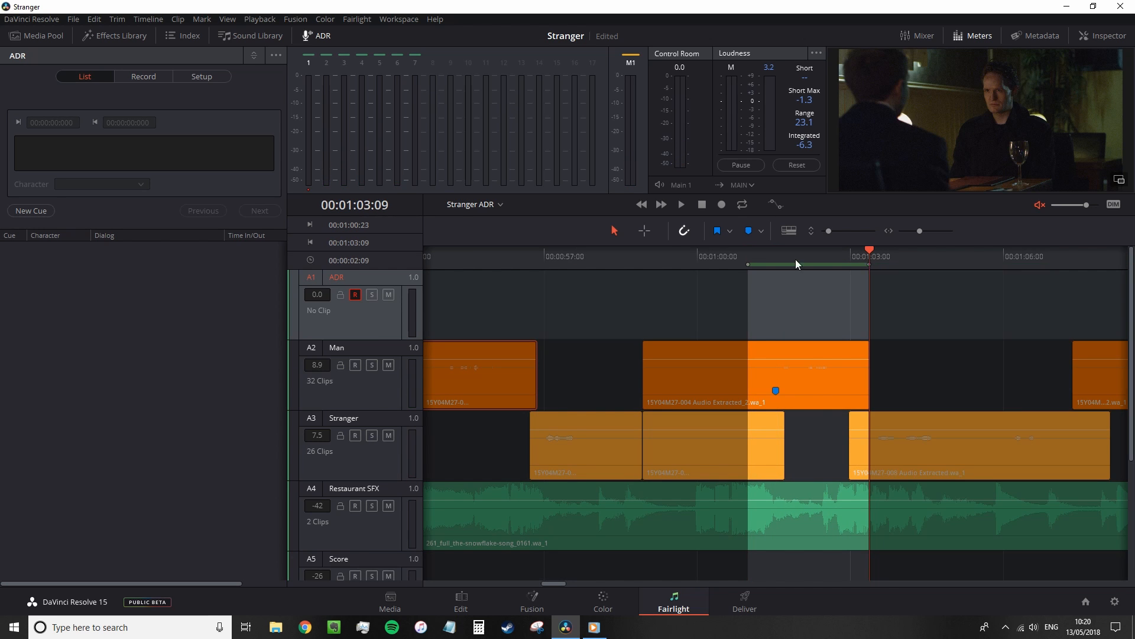
Create cue 1 from the marked range with the line Who are you? for Man
click(30, 210)
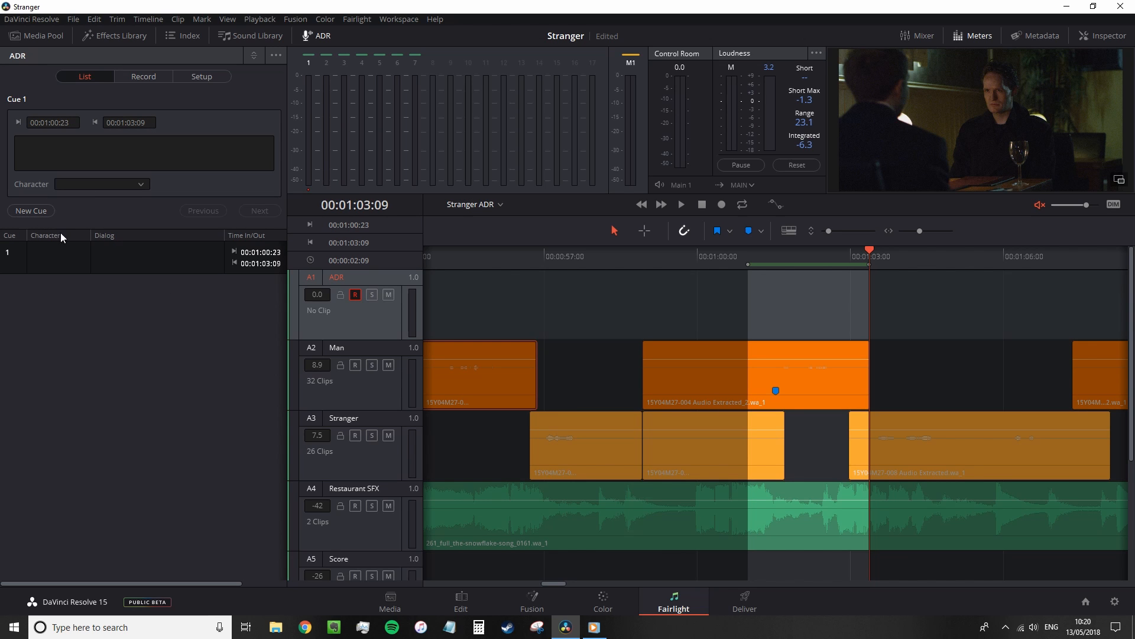
click(144, 153)
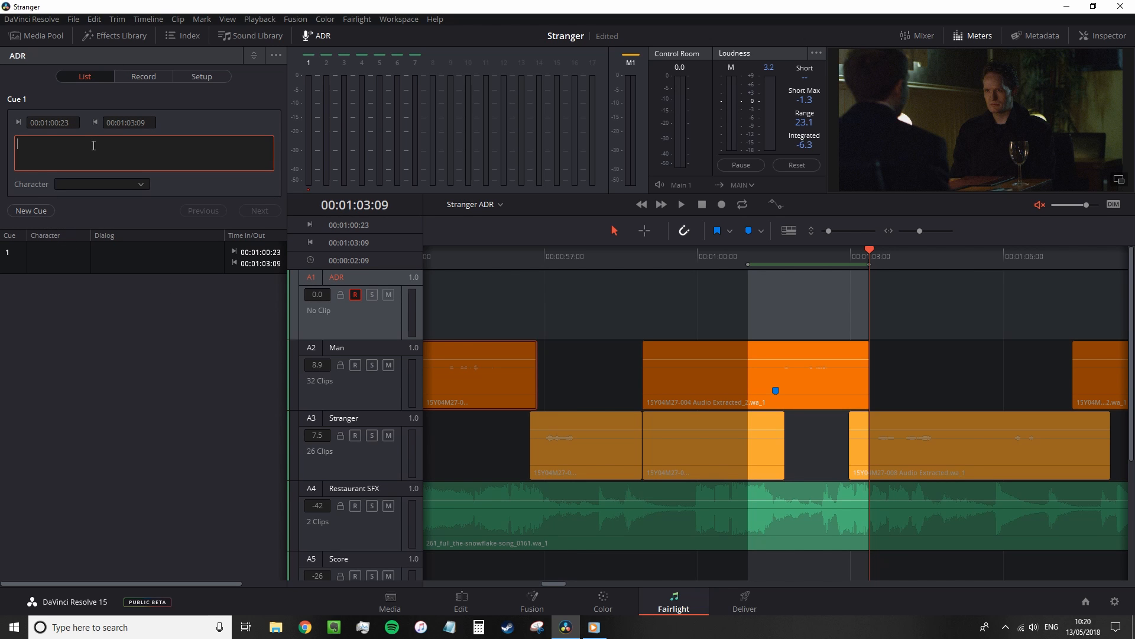
text(Who are you?)
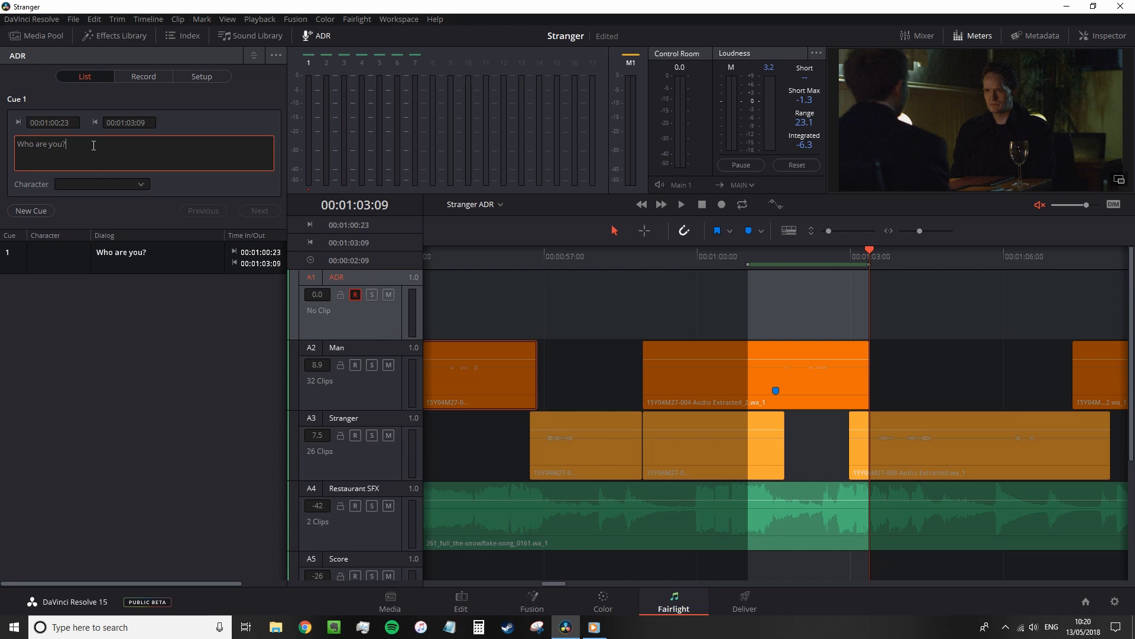
click(102, 183)
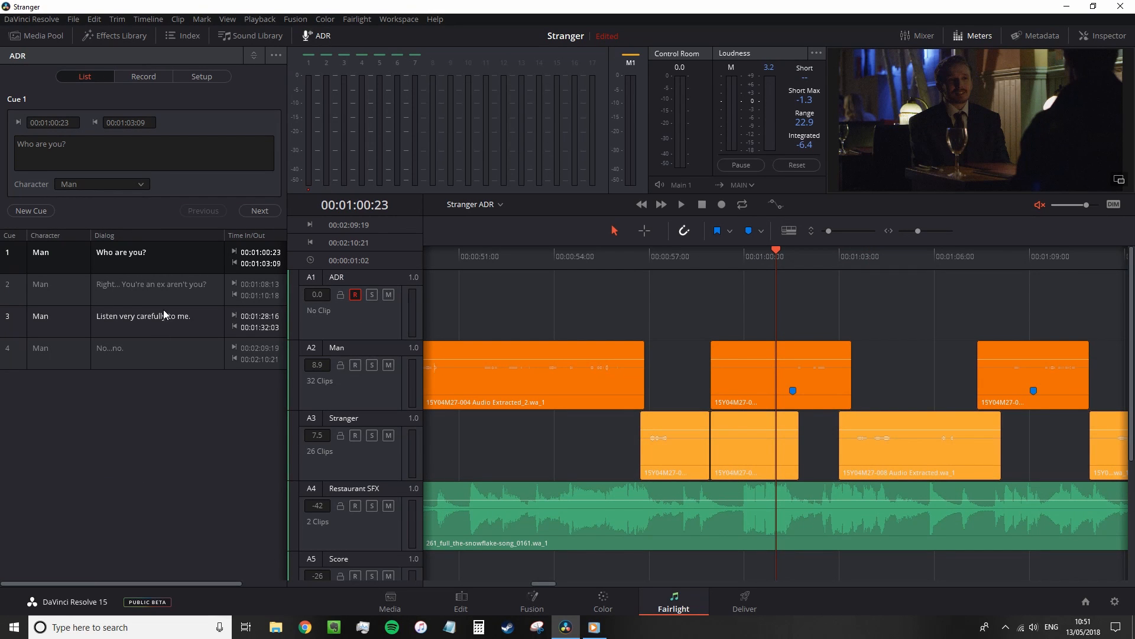
mouse_move(166, 334)
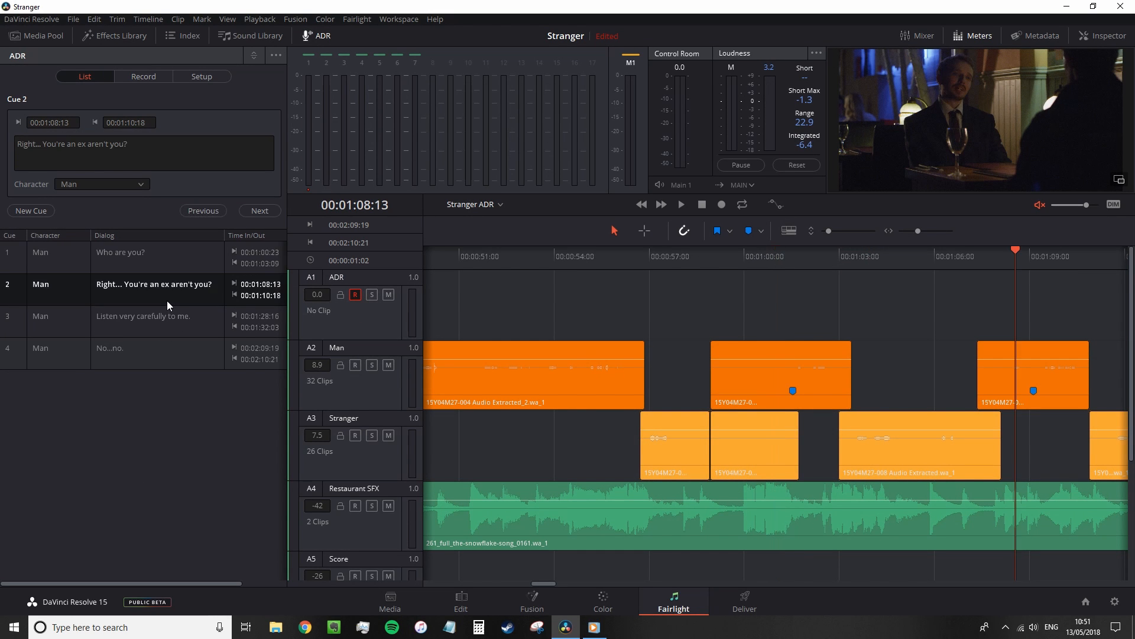
Step through the Man cues, Listen very carefully to me. and No...no., then move to the Record view
click(259, 211)
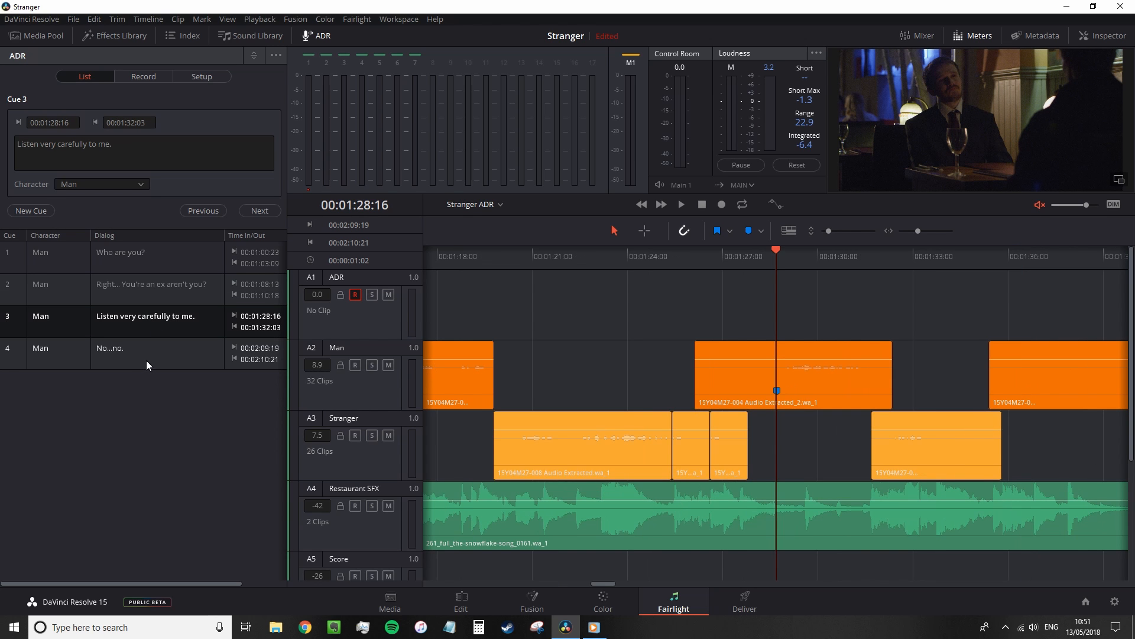
click(259, 212)
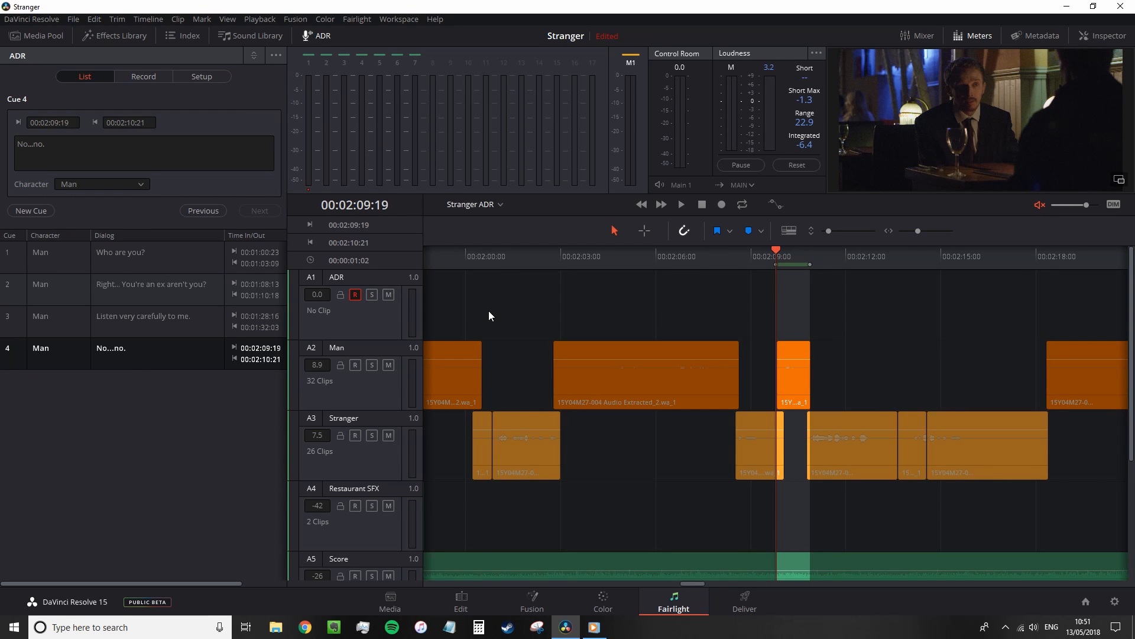
mouse_move(491, 313)
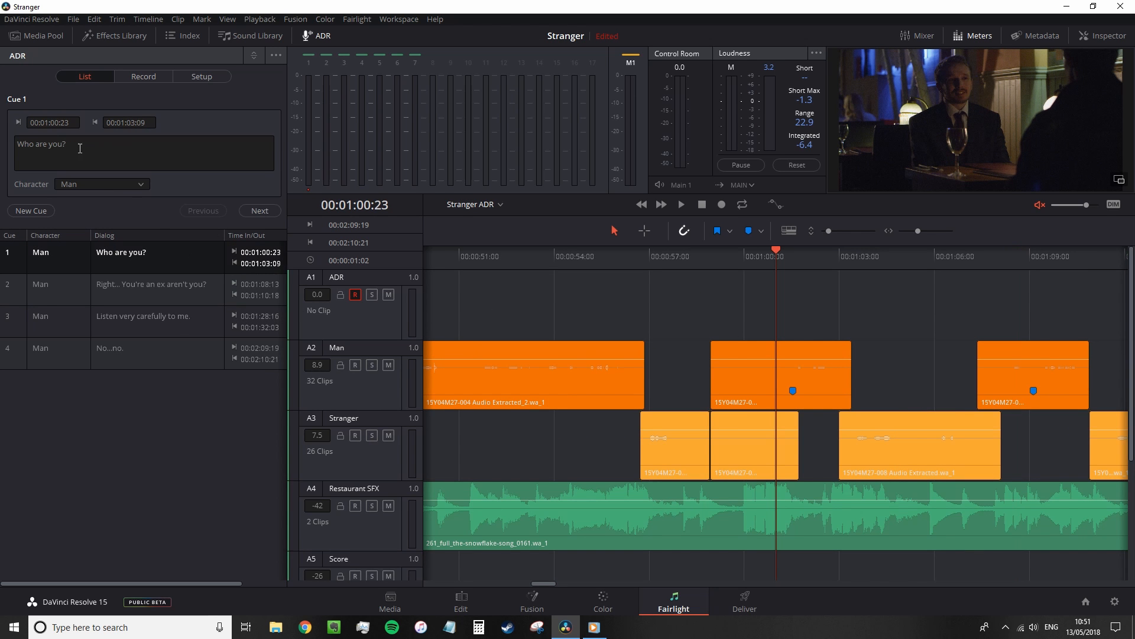
click(52, 122)
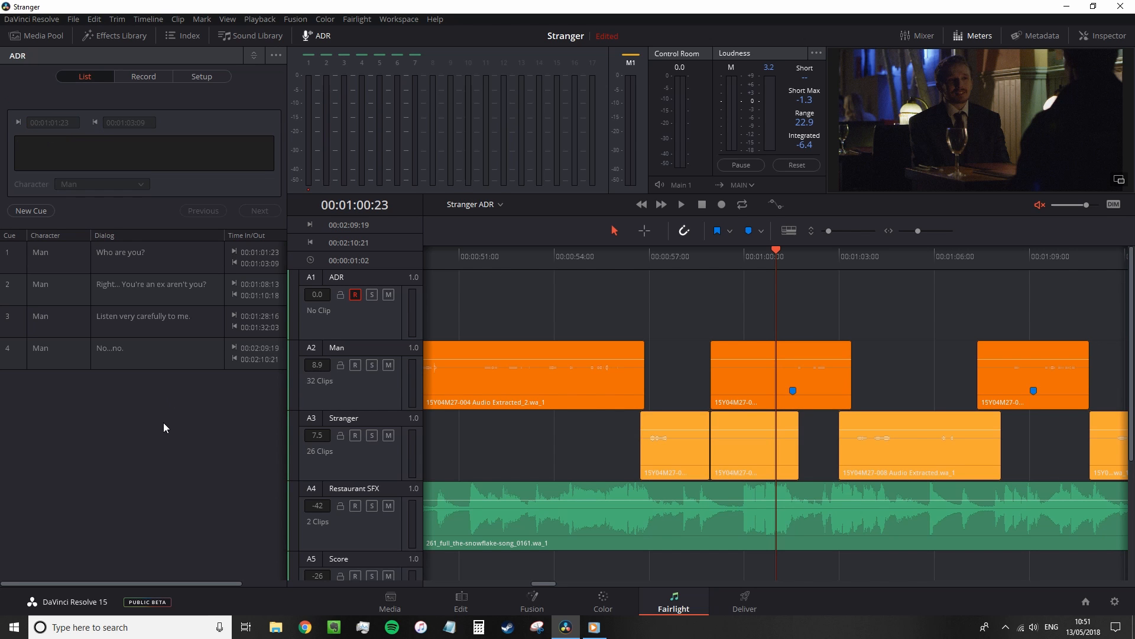
click(143, 76)
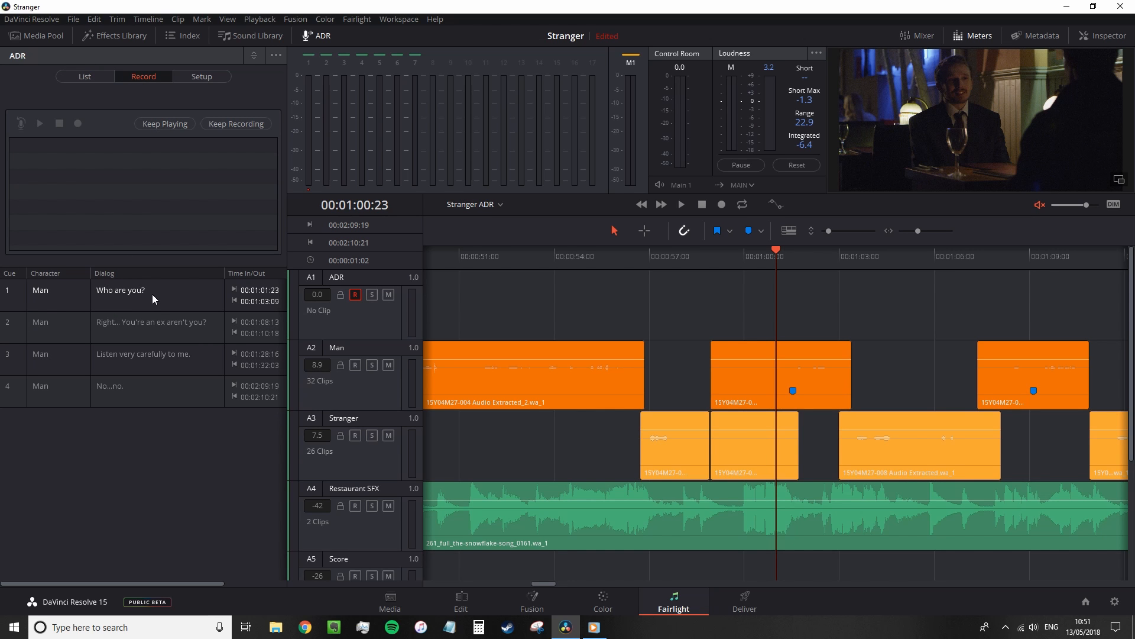
mouse_move(150, 300)
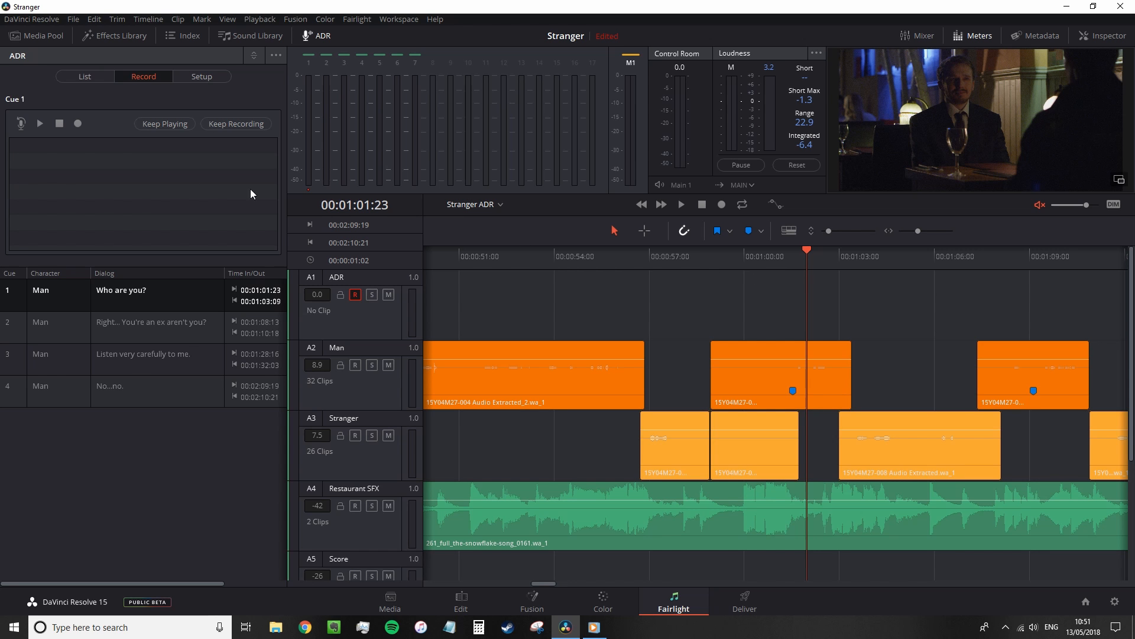
mouse_move(283, 224)
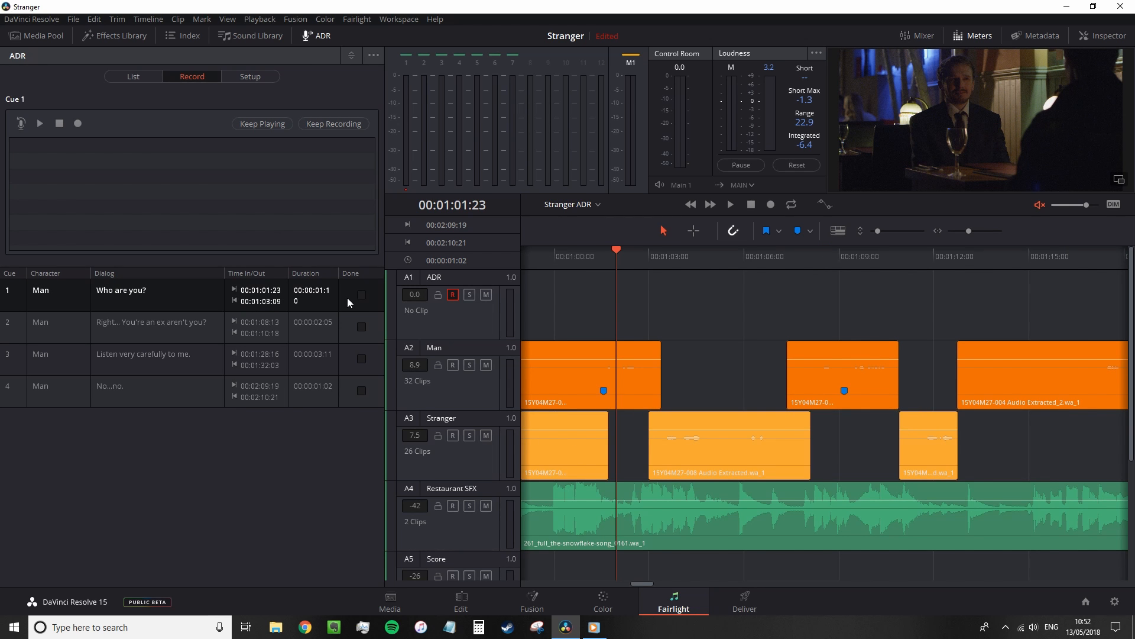
mouse_move(21, 122)
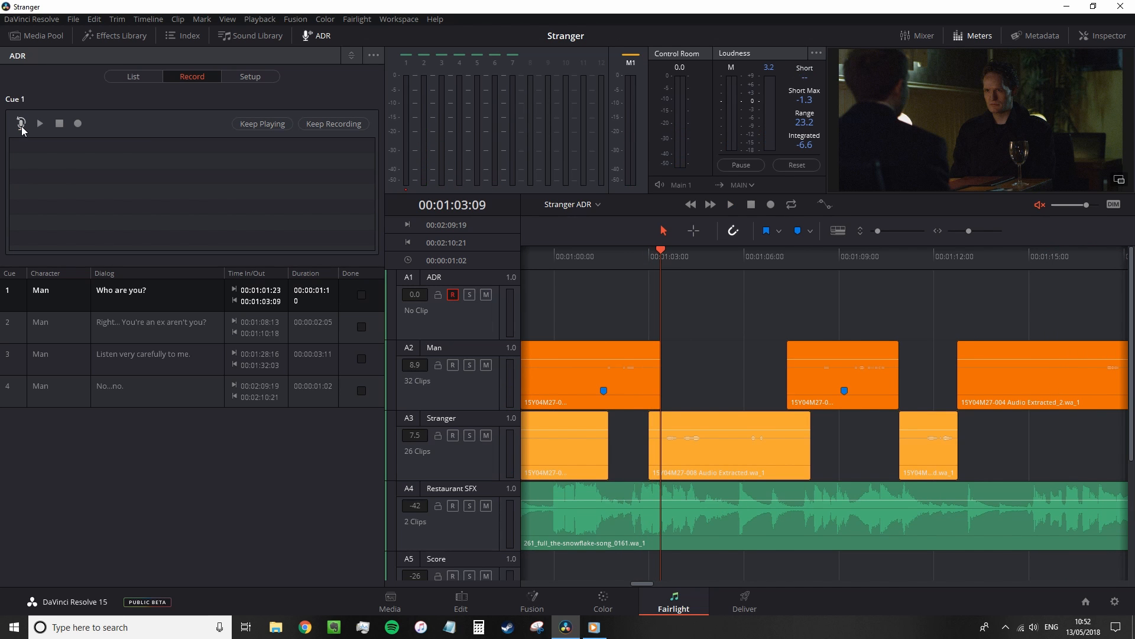
Run recording passes to capture three takes of cue 1, Who are you?
click(730, 205)
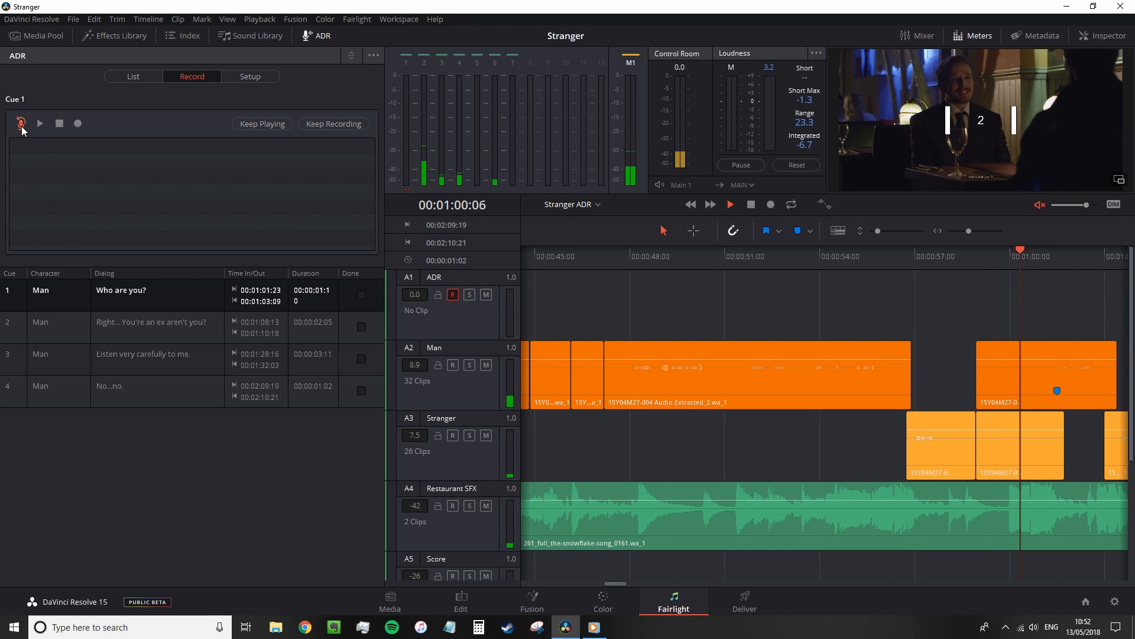
click(730, 205)
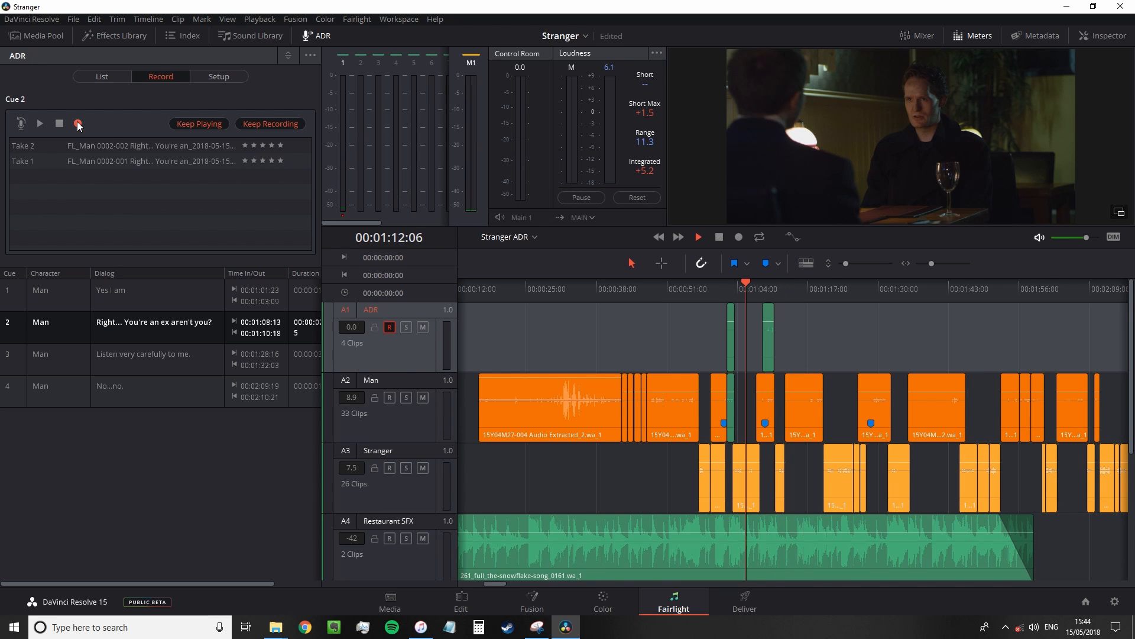
click(78, 124)
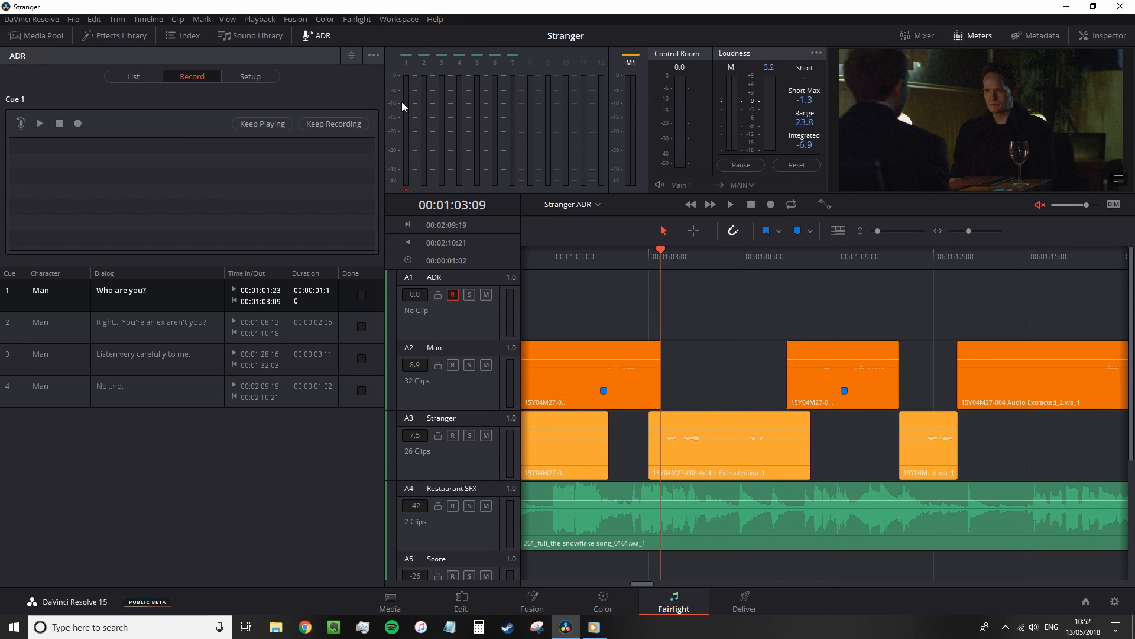
mouse_move(398, 99)
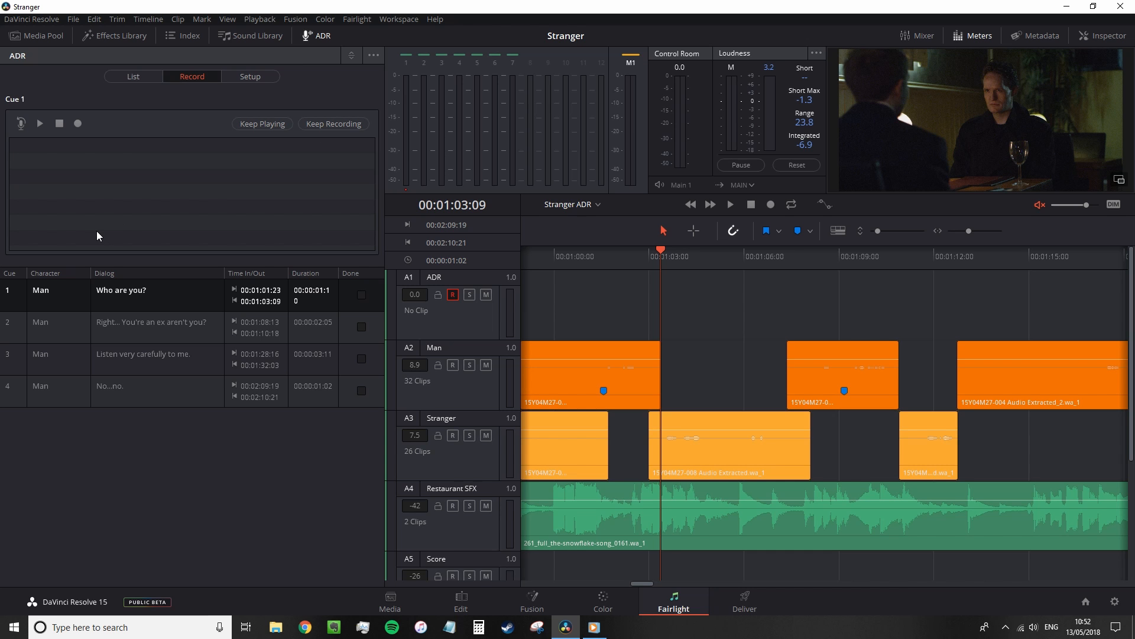
click(78, 123)
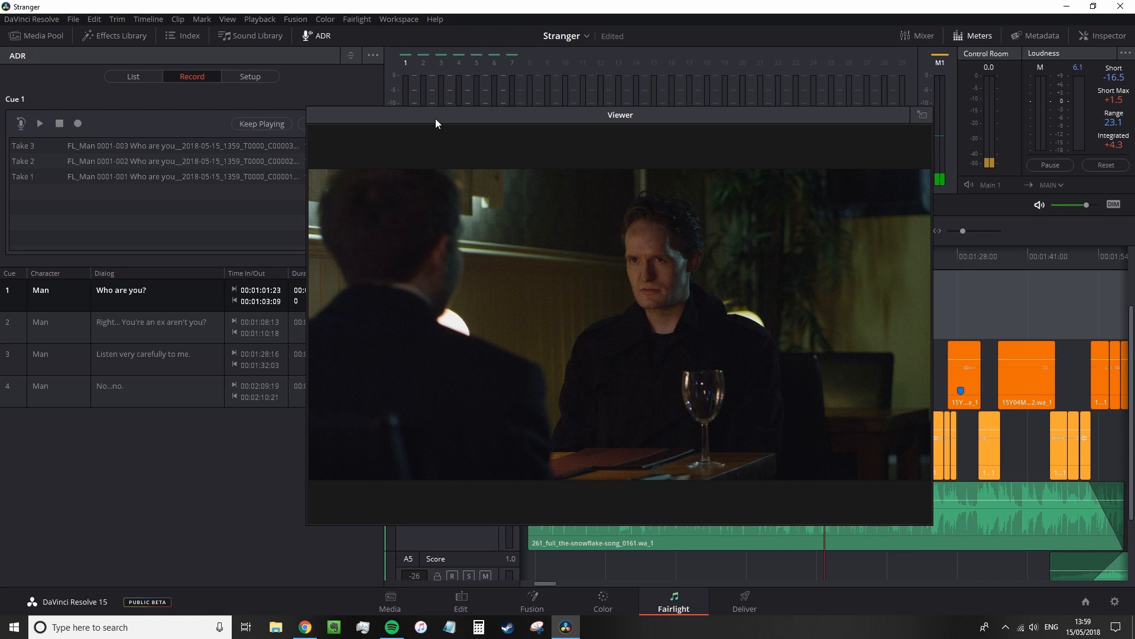
mouse_move(905, 138)
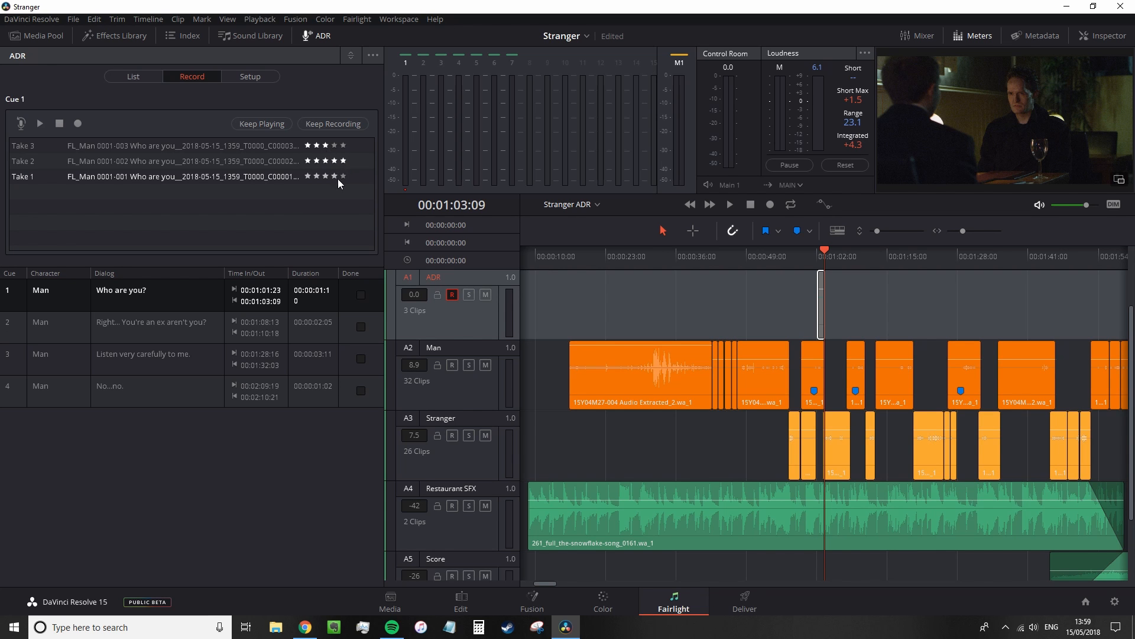
mouse_move(934, 353)
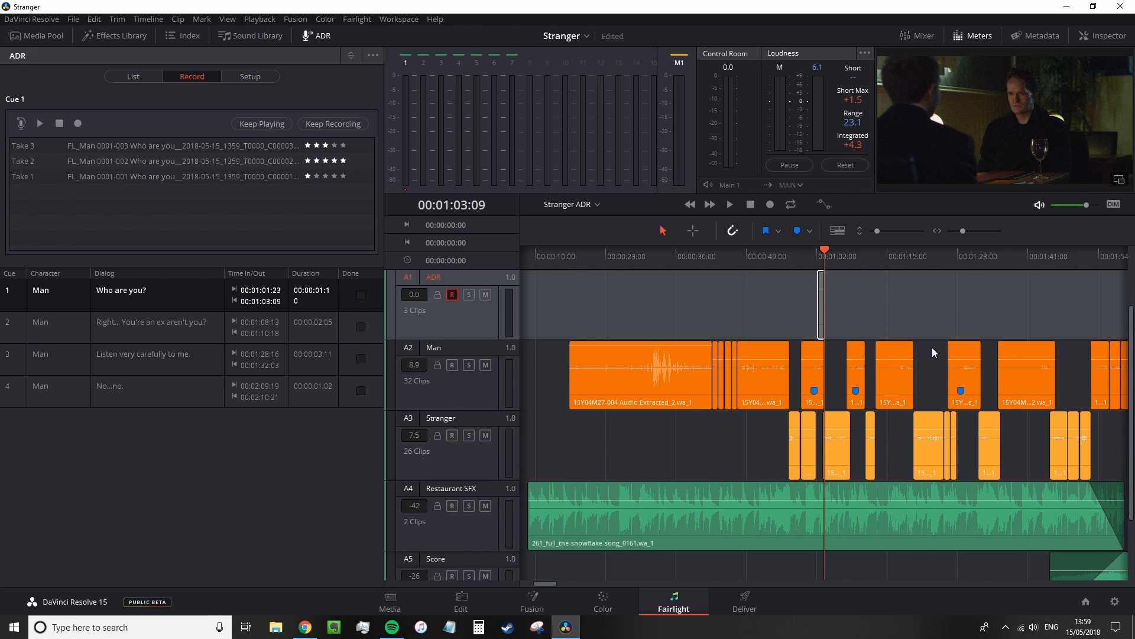